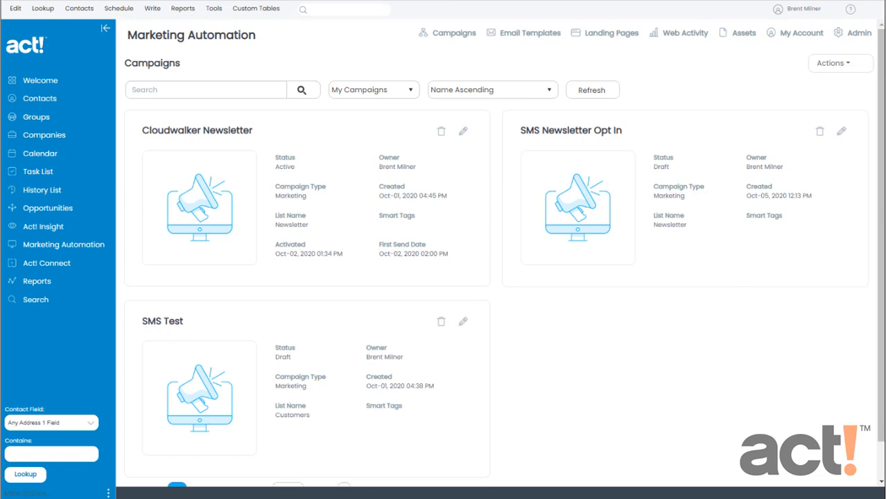
mouse_move(213, 75)
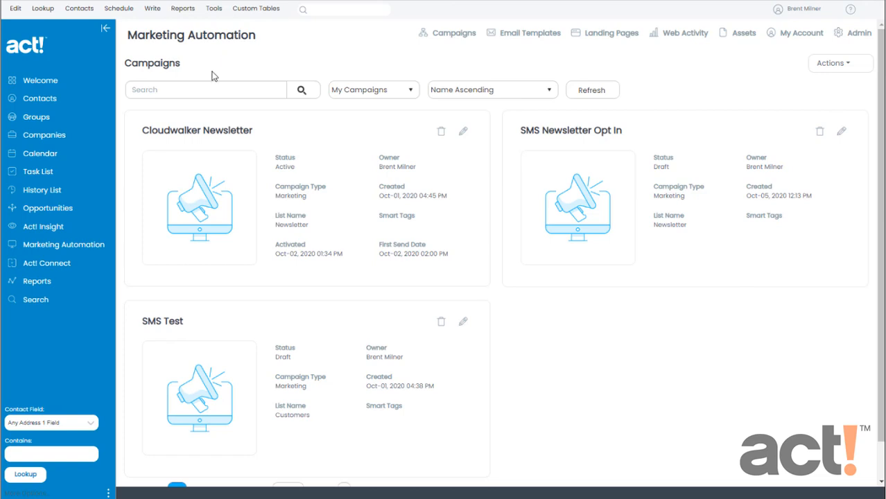
mouse_move(81, 253)
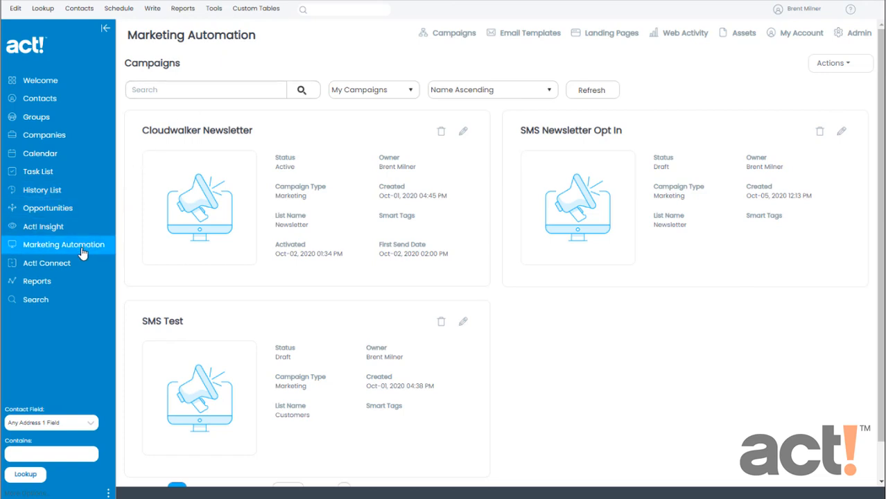
mouse_move(103, 243)
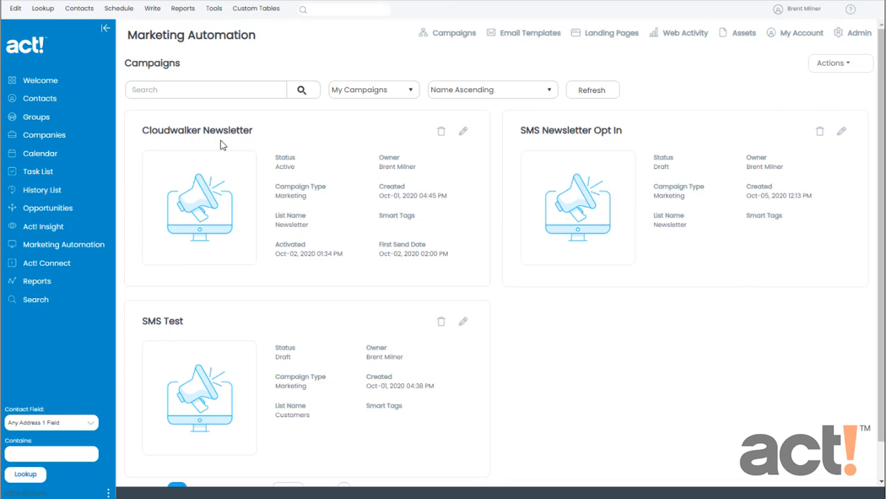
mouse_move(587, 138)
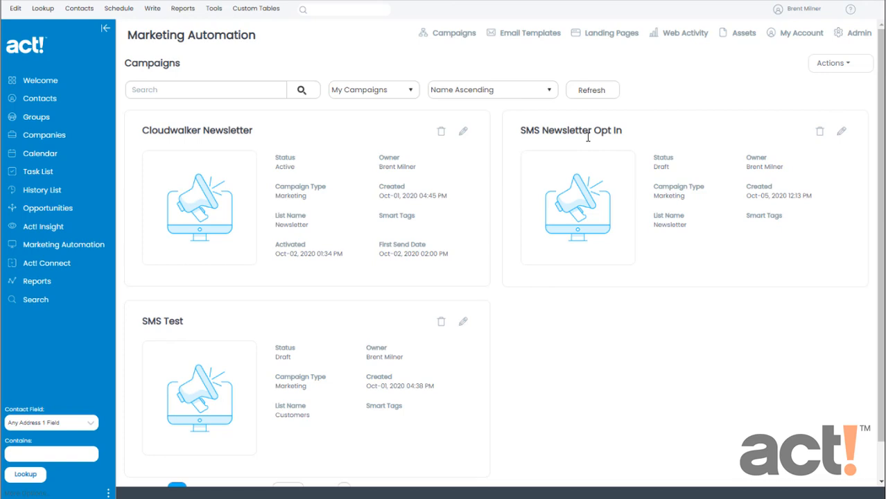
mouse_move(597, 188)
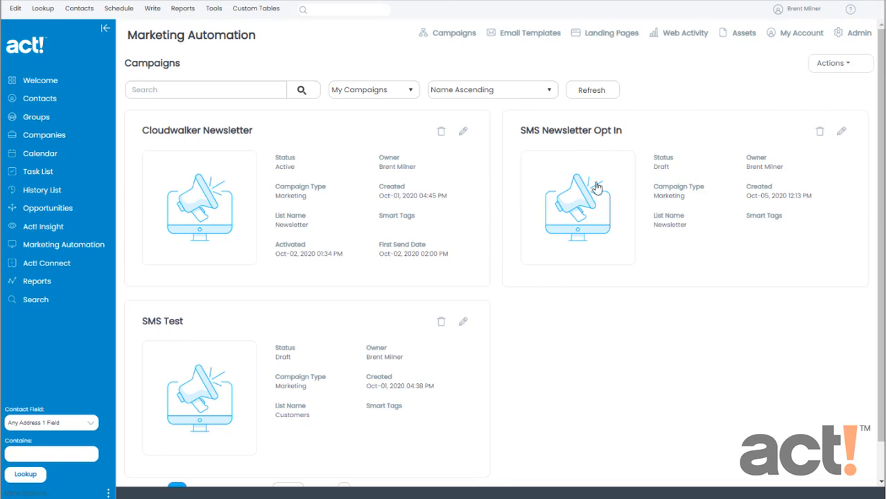
Step: Open the draft SMS Newsletter Opt In campaign card to view its Start, Send Email, End workflow
click(577, 208)
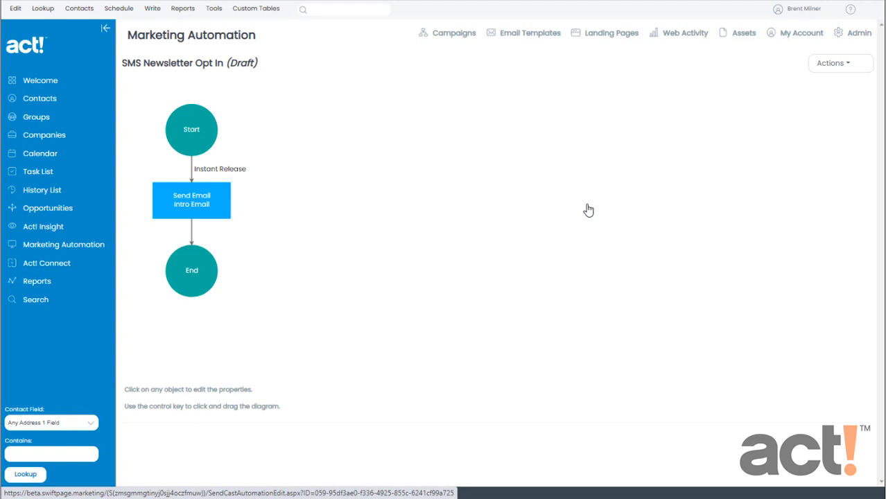
mouse_move(244, 214)
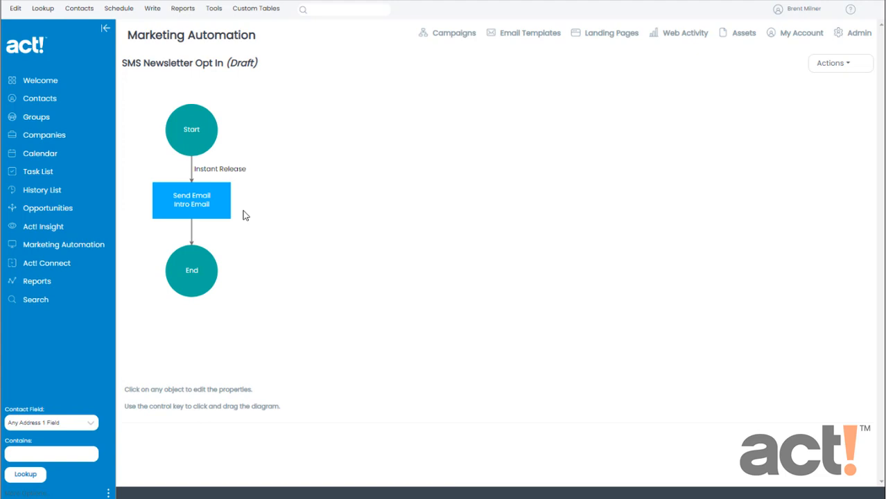
mouse_move(191, 216)
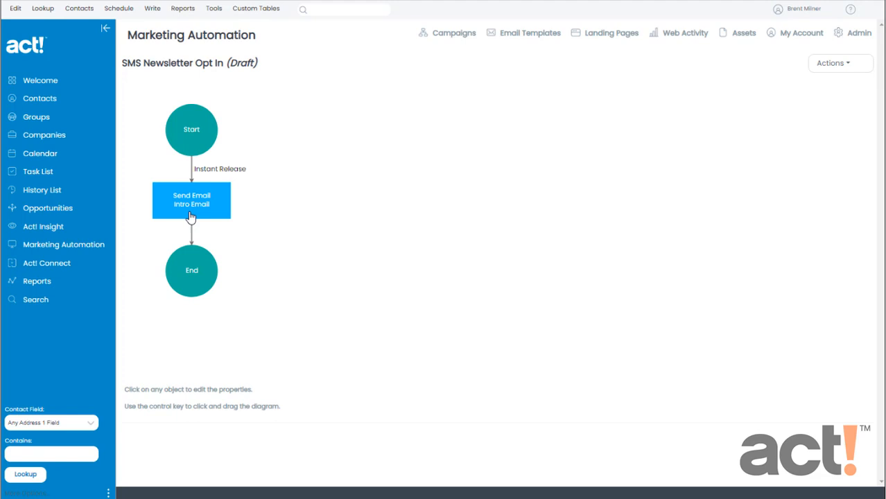
Step: Change the Intro Email step's action type to SMS
click(192, 200)
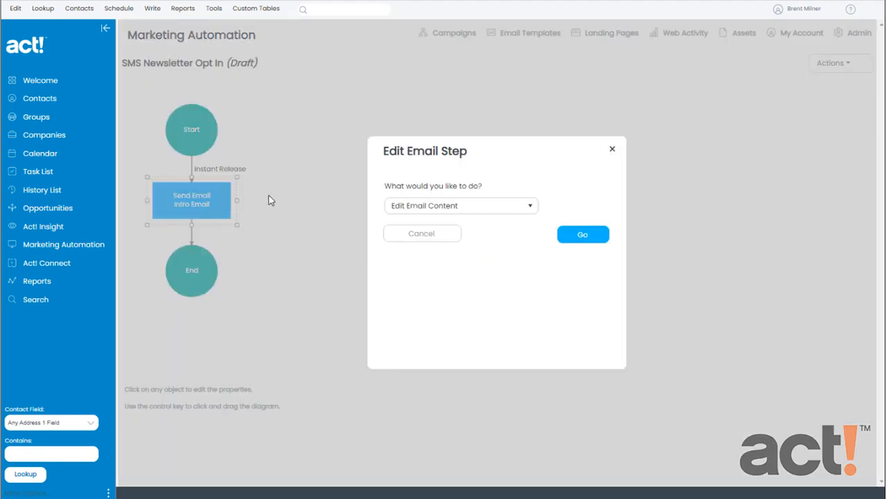
click(460, 206)
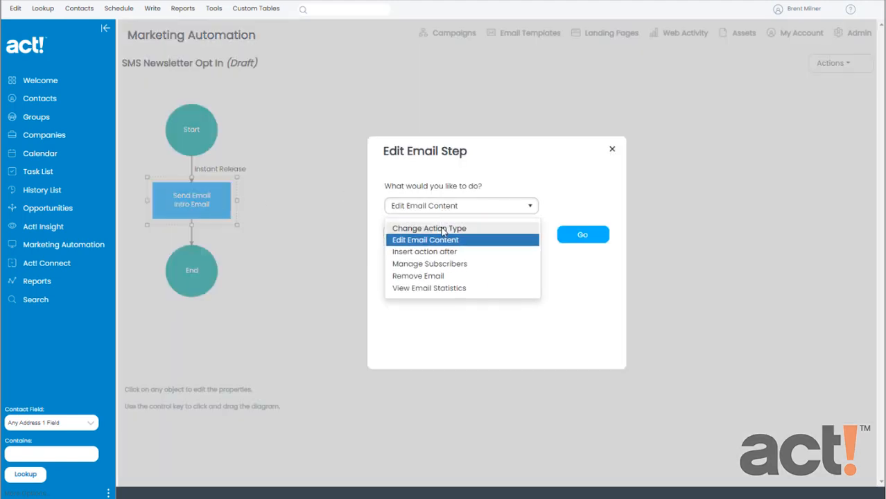
click(429, 228)
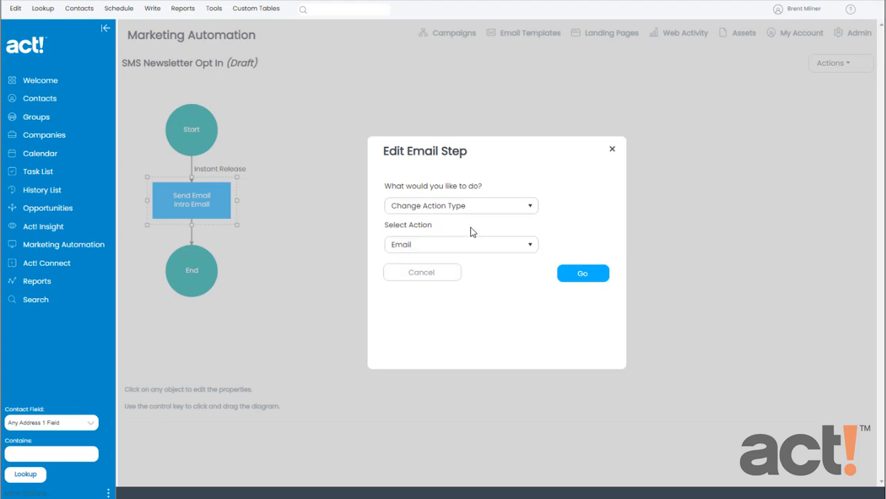
click(460, 244)
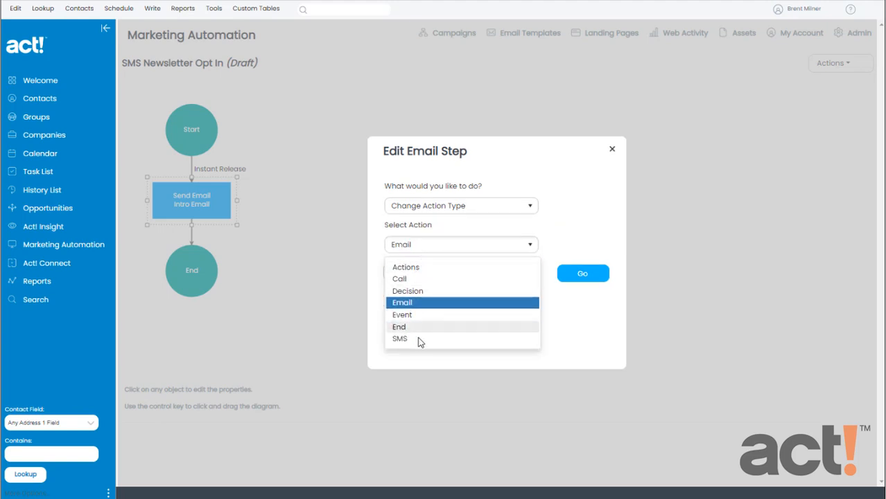
click(399, 338)
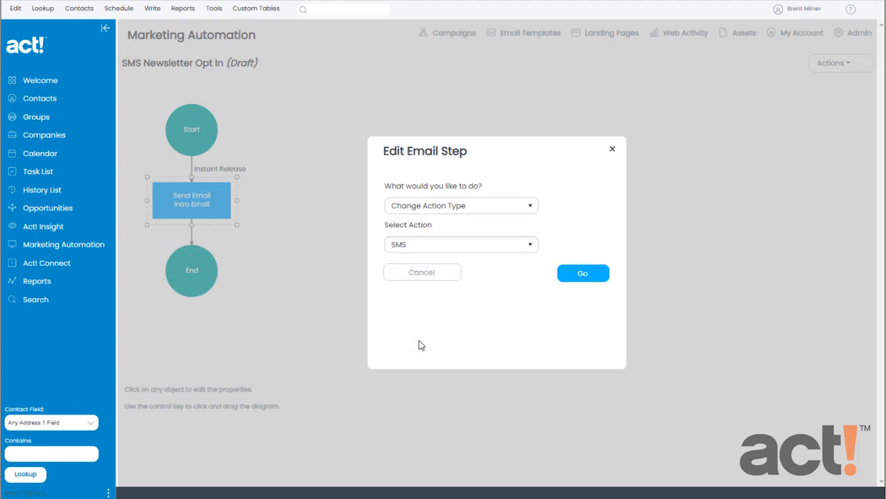
click(582, 272)
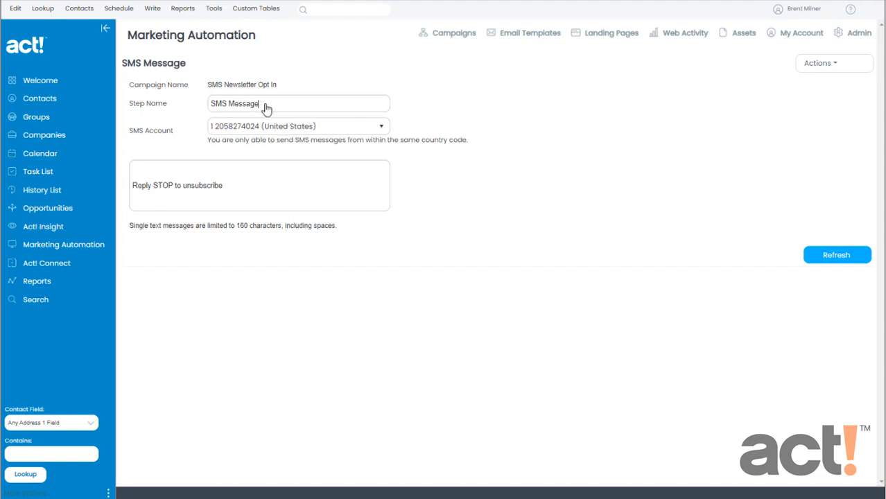
Step: Name the step 'Newsletter Opt In', write the Cloudwalker Brewery Supply reply-YES message, and save
text(Newsletter Opt In)
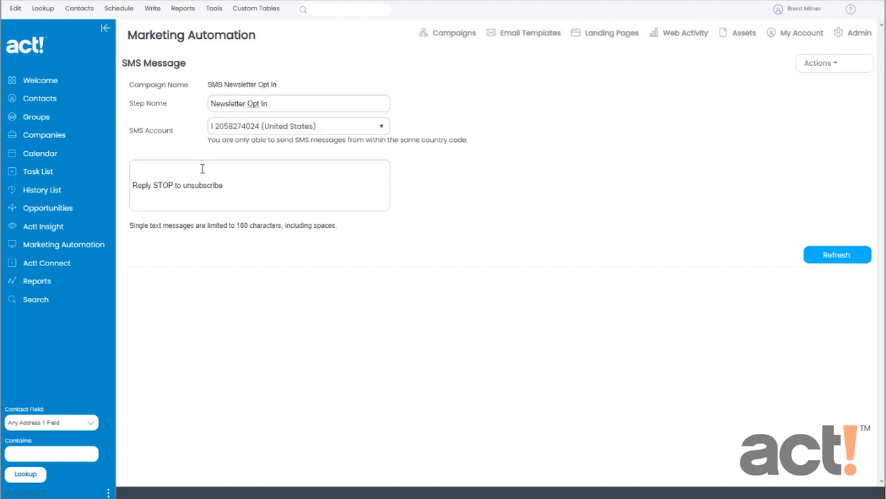
mouse_move(218, 235)
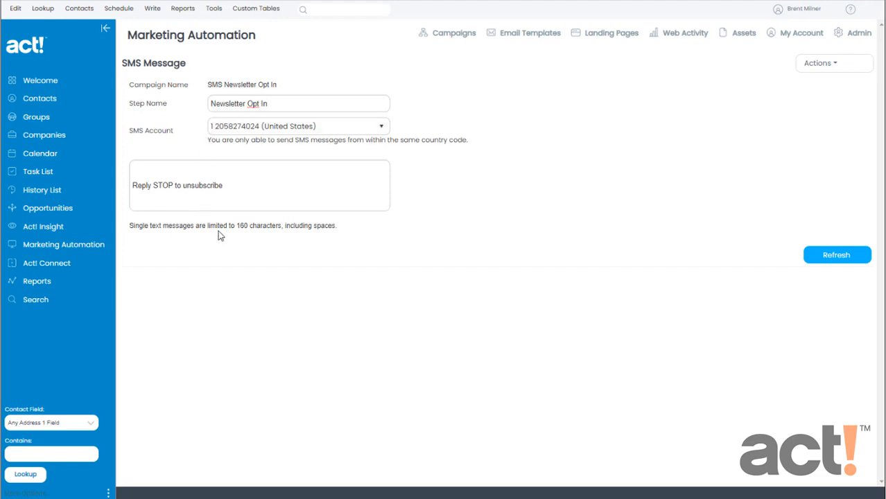
mouse_move(244, 235)
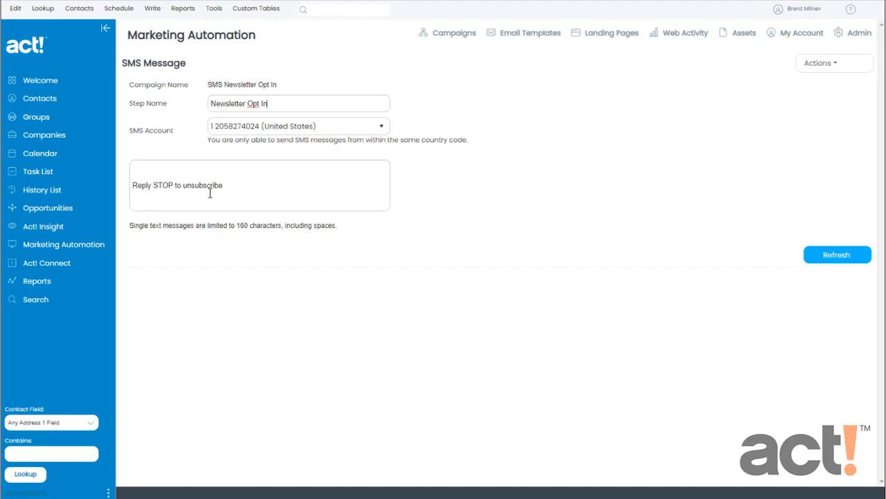
click(192, 166)
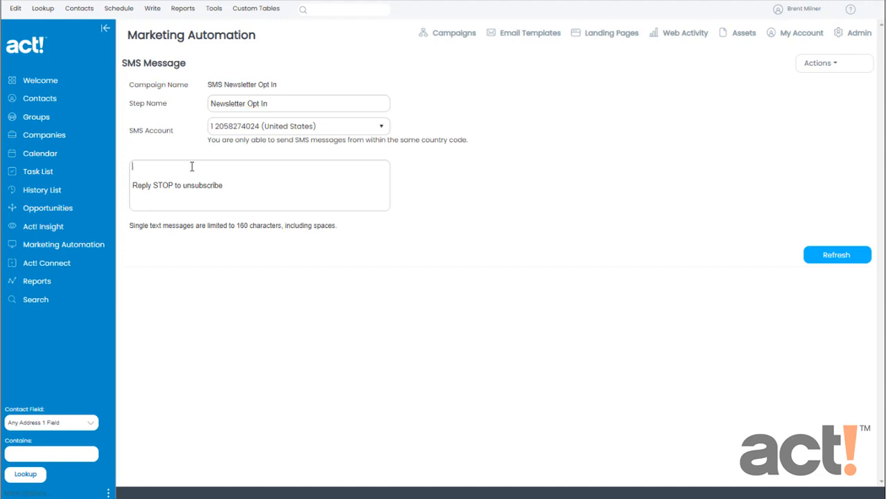
text(This is Brent from Cloudwalker Brewery Supply. Reply YES within three days if you would like to receive our monthly newsletter.)
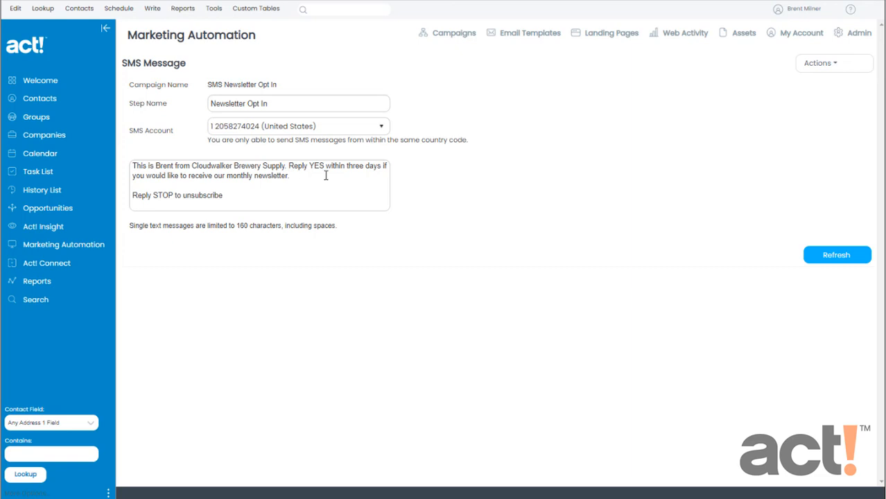
click(828, 63)
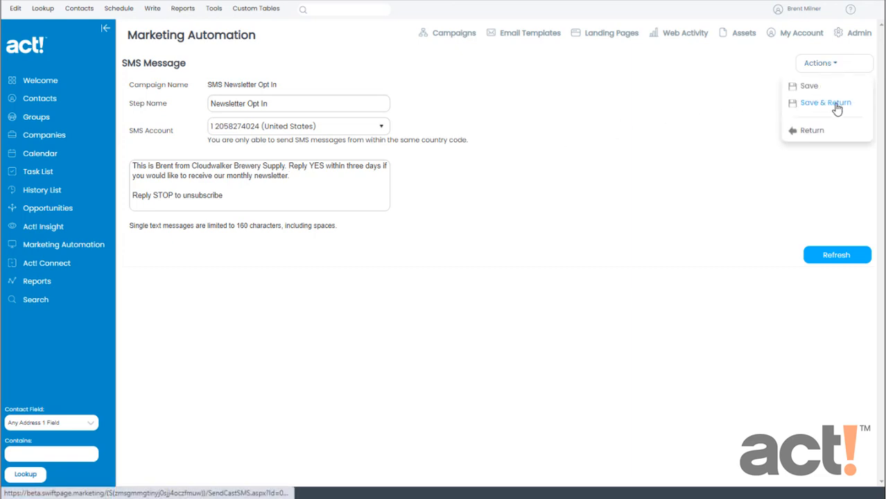
click(825, 103)
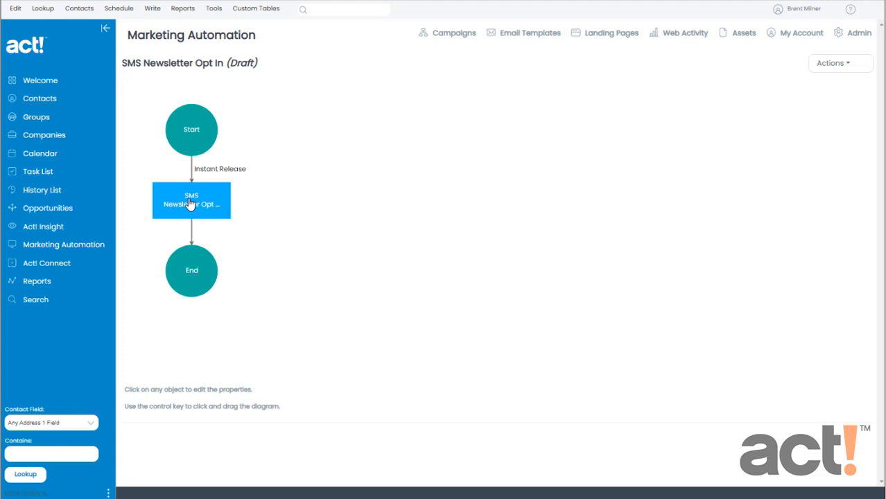
mouse_move(202, 229)
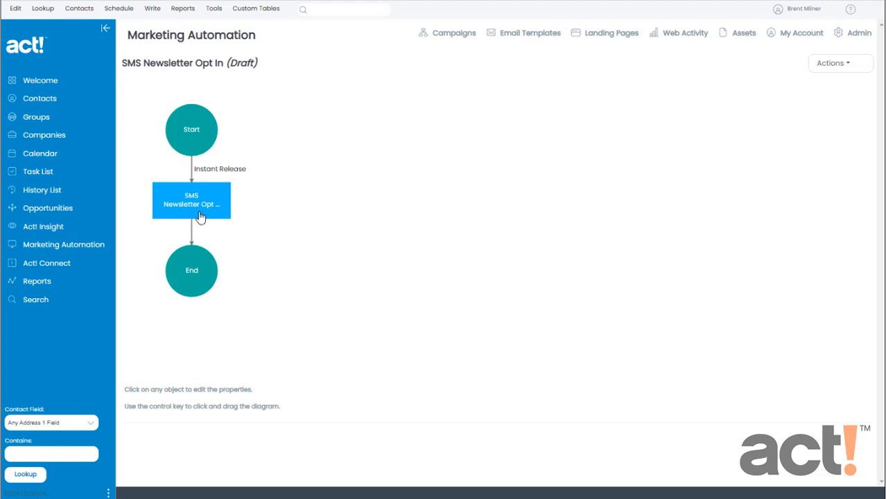
Step: Insert a Decision action after the SMS step
click(191, 201)
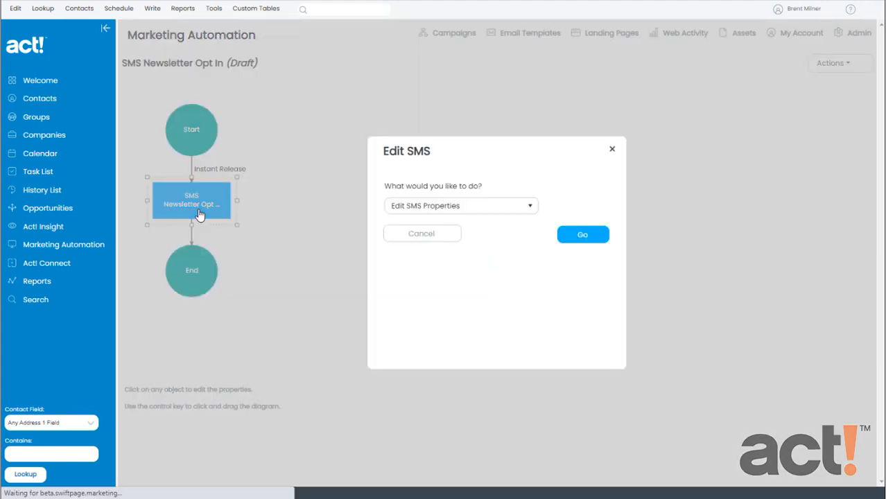
click(460, 205)
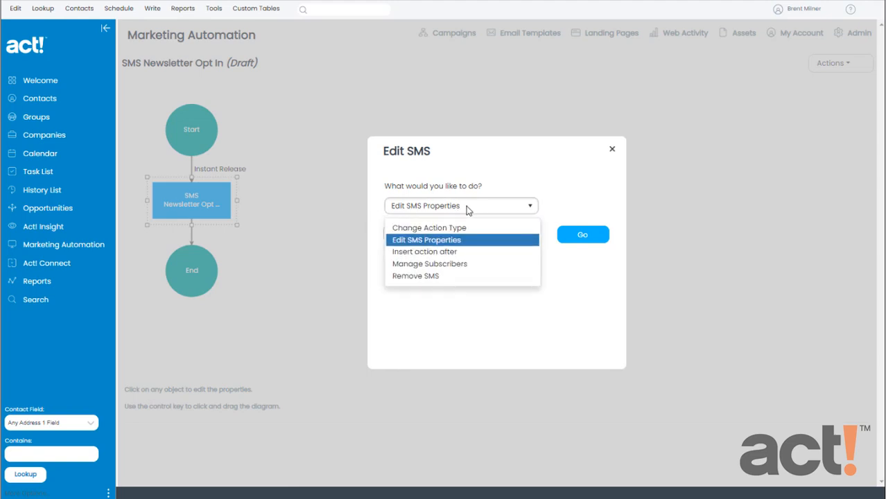
click(424, 251)
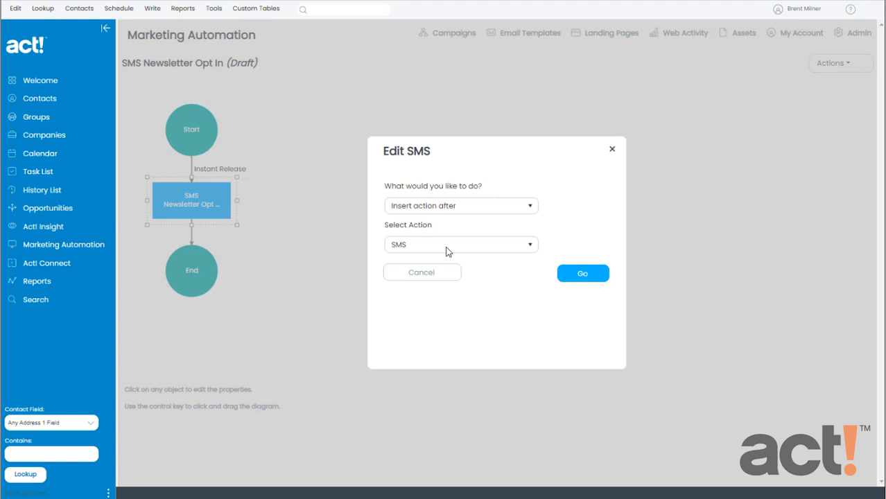
click(460, 244)
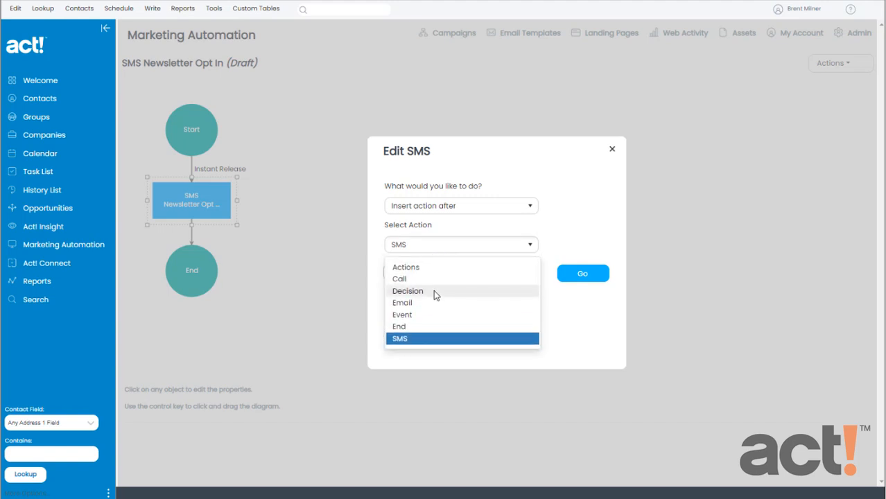
click(409, 291)
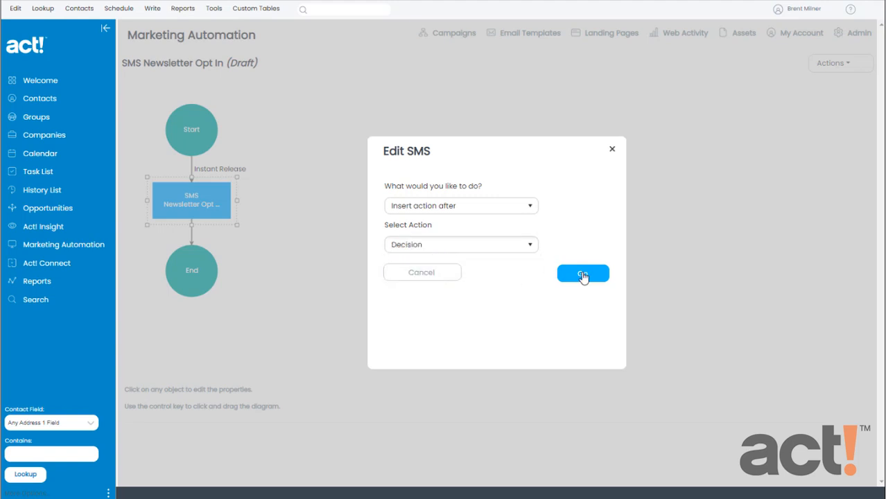
click(582, 272)
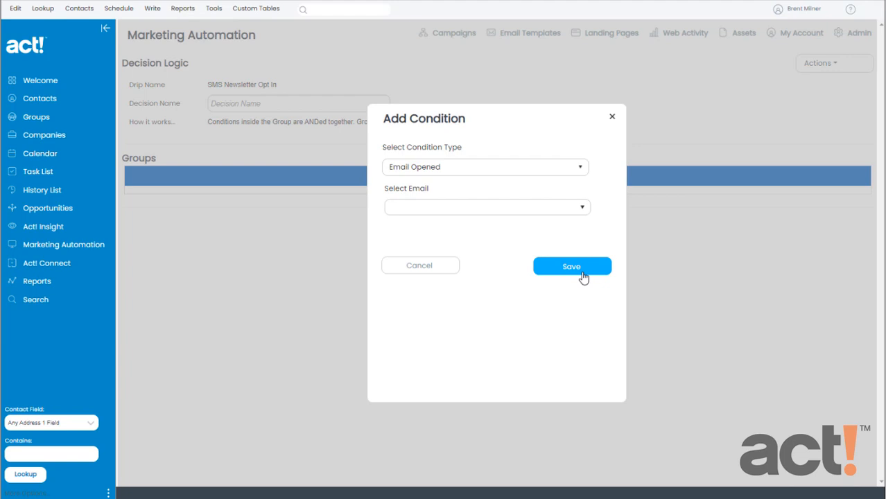
mouse_move(467, 182)
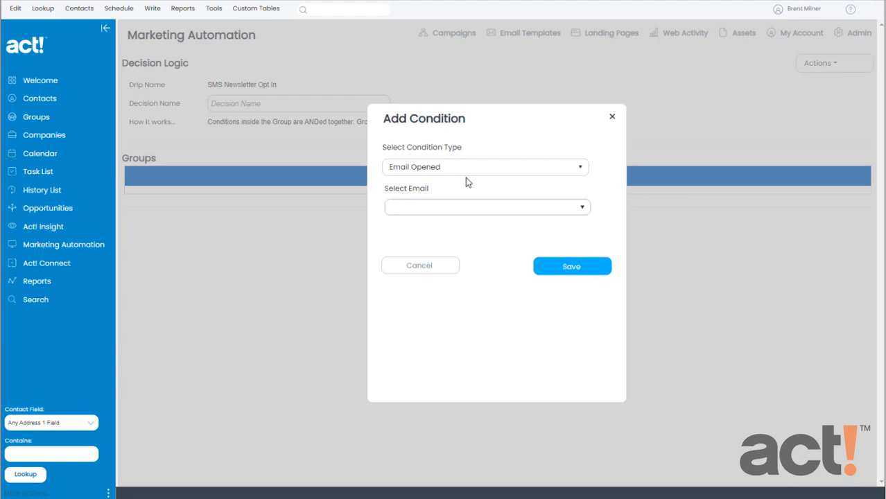
Step: Add an SMS Response condition on the Newsletter Opt In path expecting YES
click(485, 167)
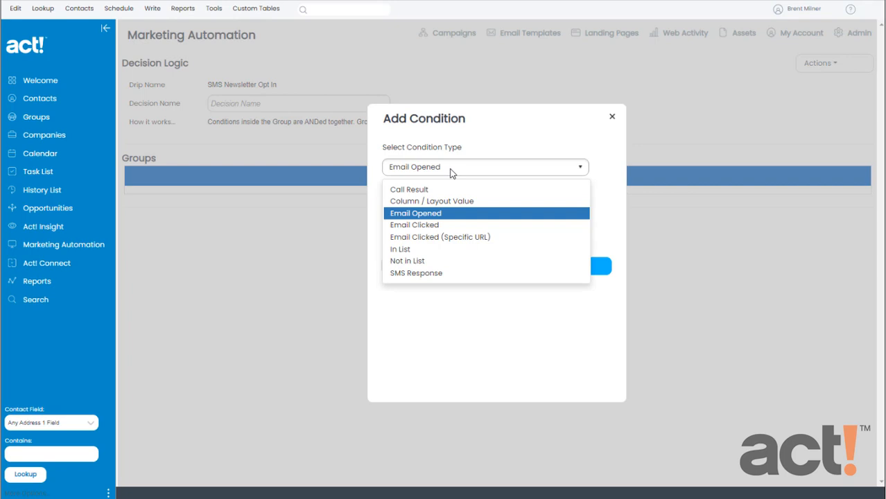
mouse_move(456, 277)
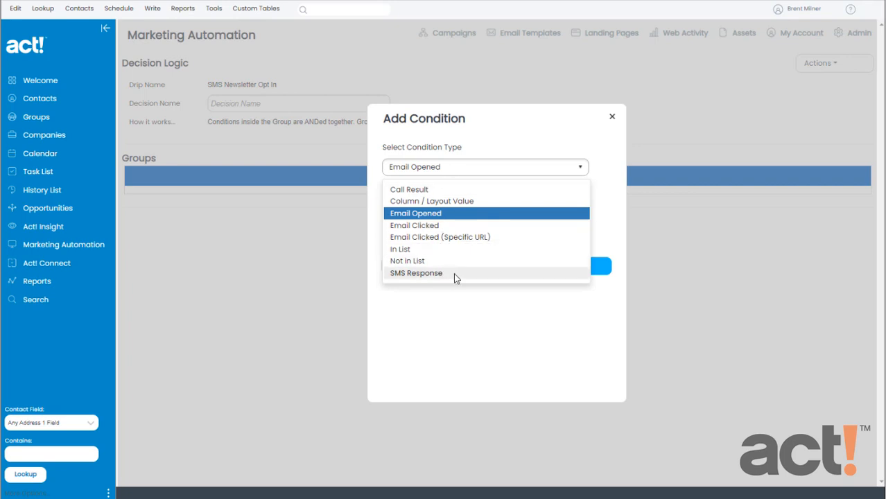
click(416, 273)
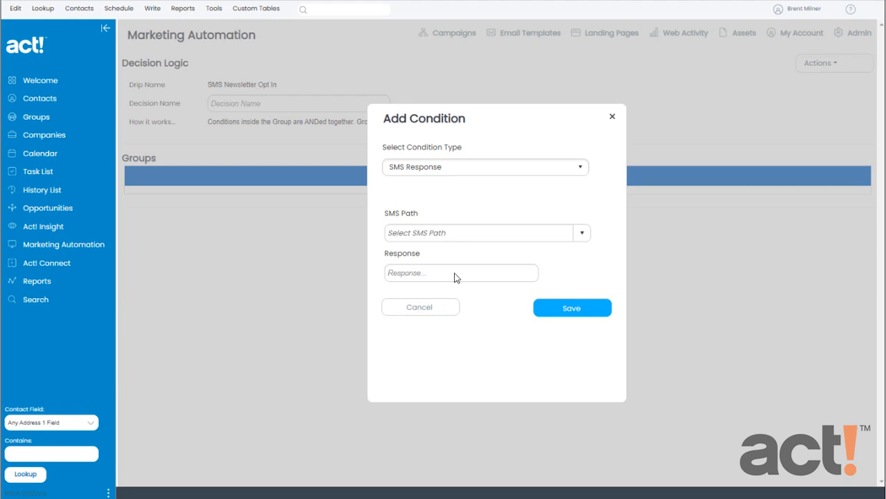
click(478, 233)
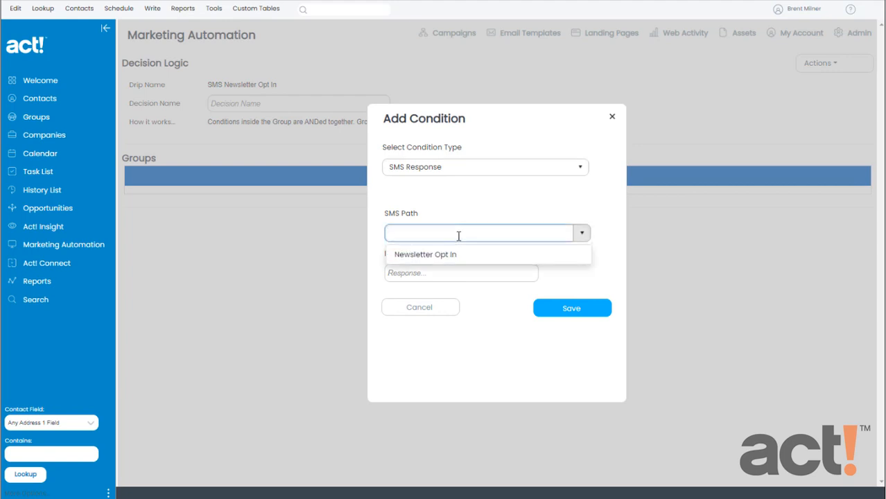
mouse_move(469, 262)
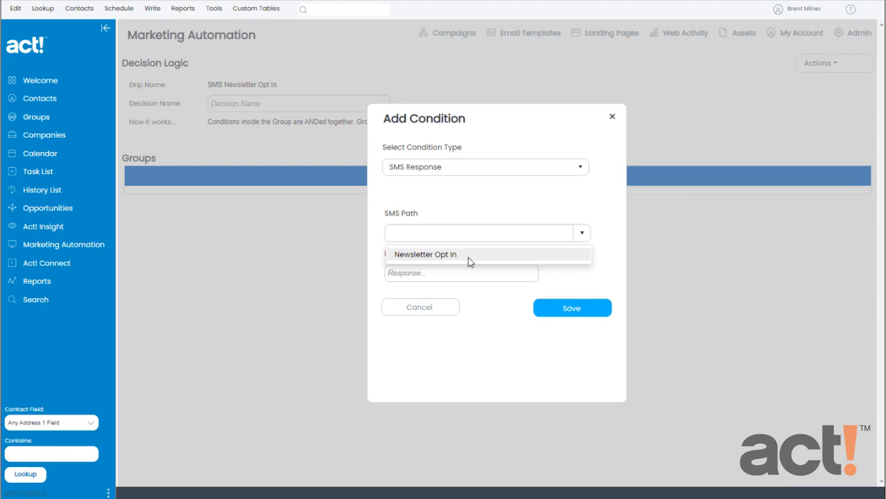
click(426, 254)
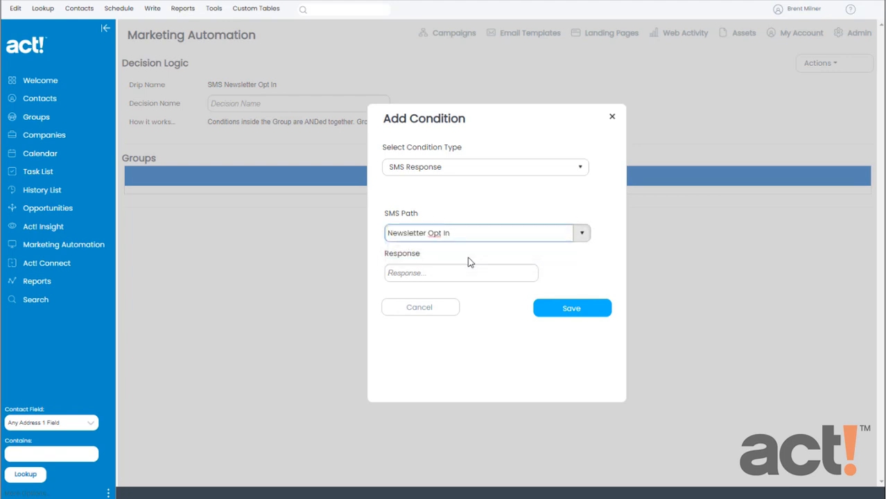
click(460, 272)
text(YES)
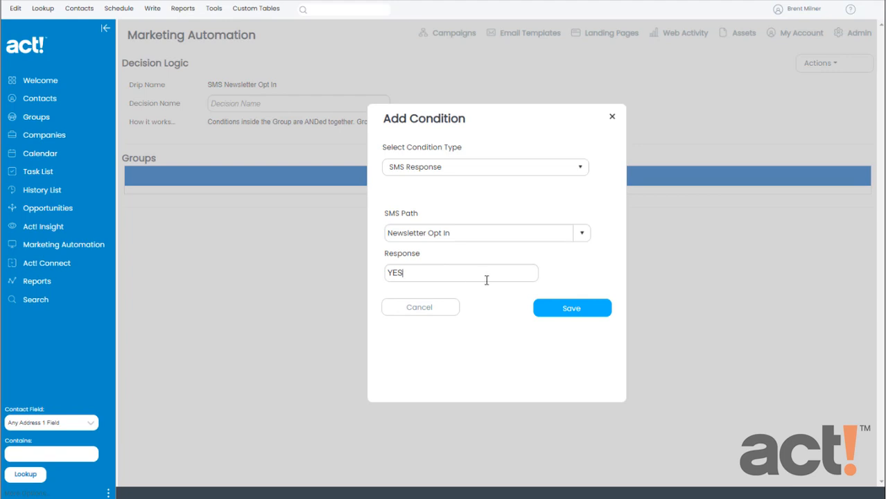
click(571, 308)
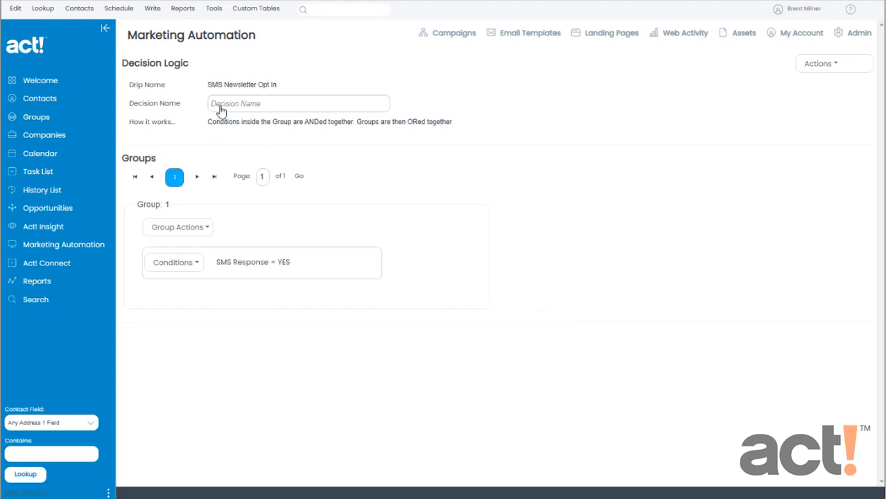
Step: Name the decision 'YES response'
text(YES)
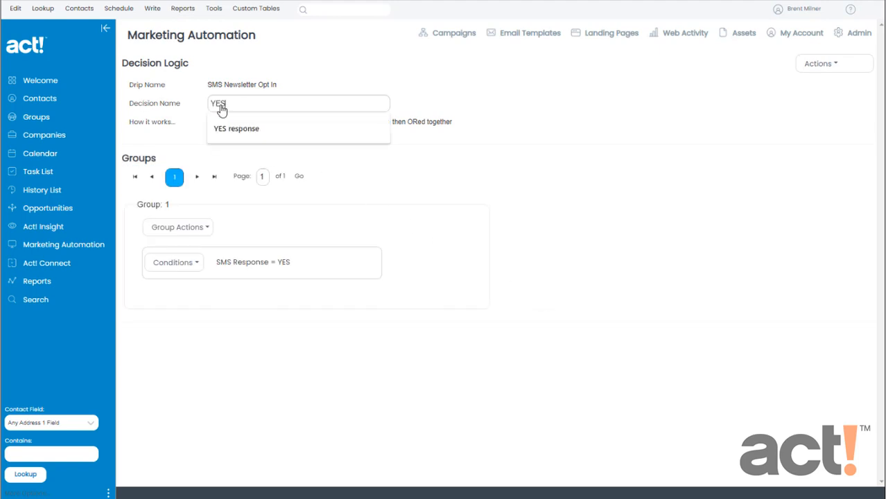
click(235, 128)
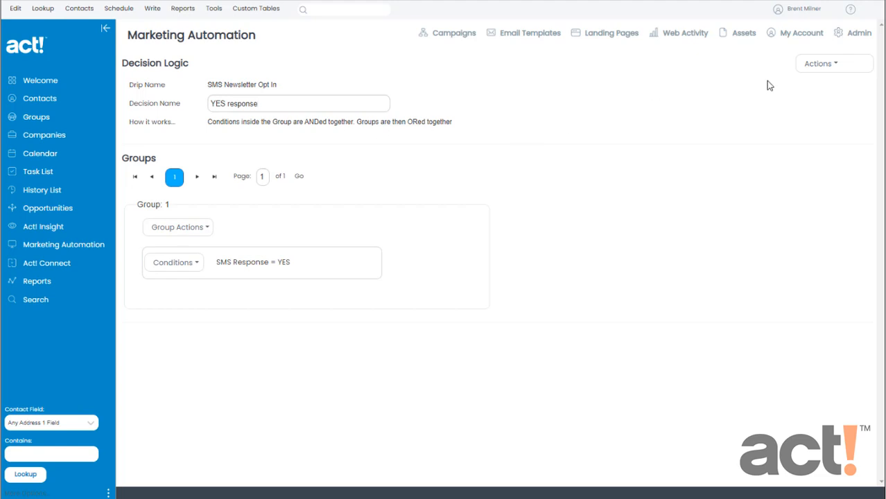
click(832, 63)
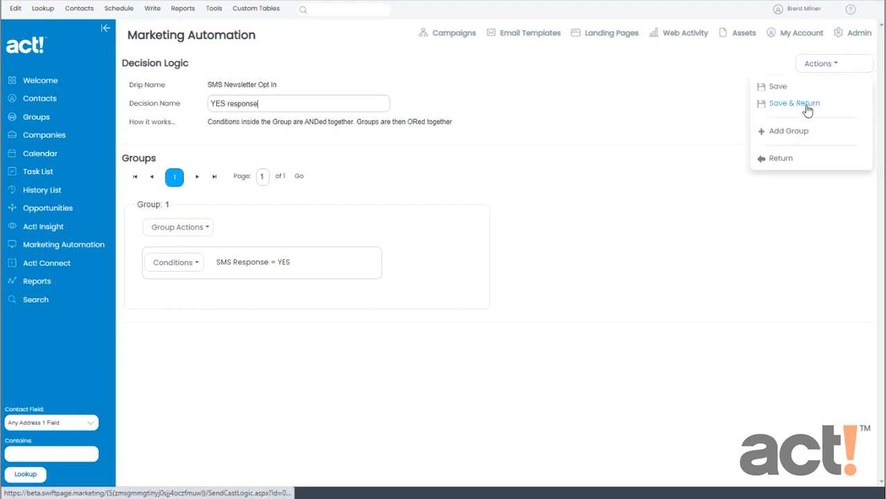
Step: Save the YES response decision and return to the workflow diagram
click(792, 103)
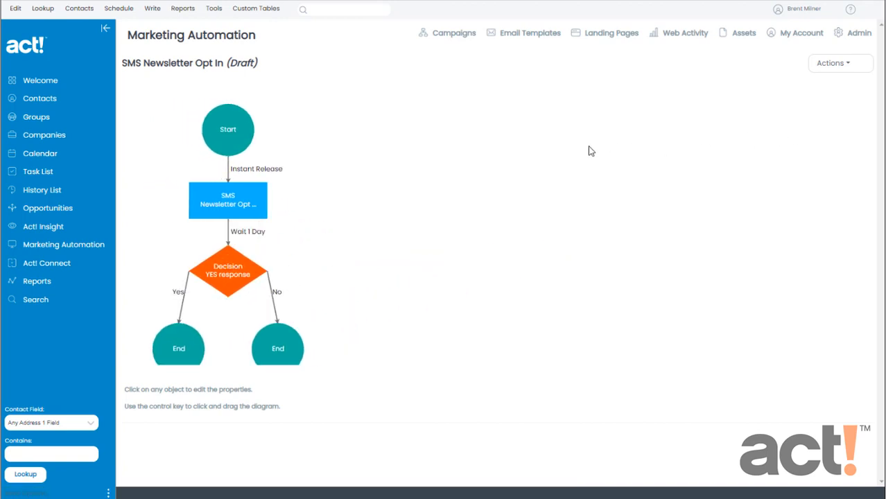
mouse_move(275, 233)
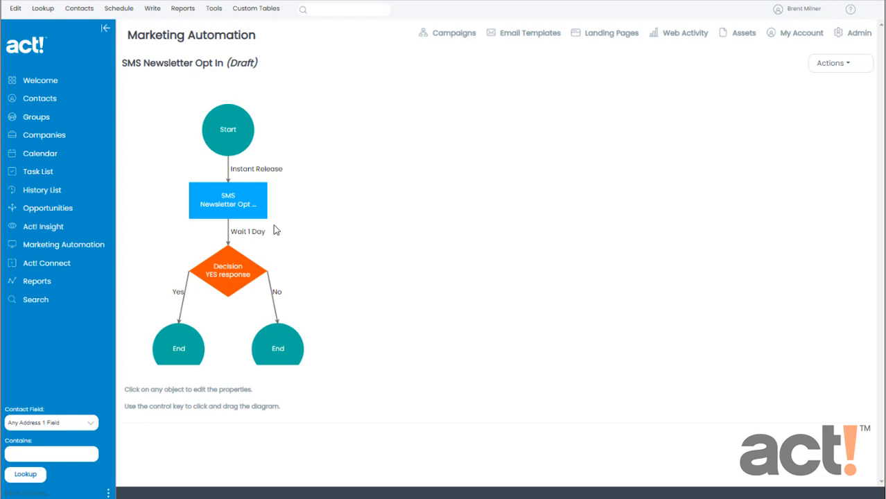
mouse_move(239, 202)
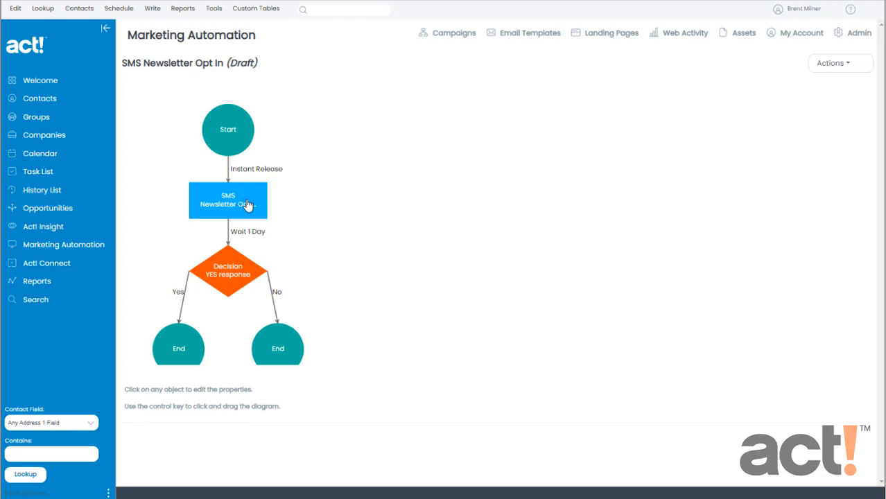
mouse_move(262, 241)
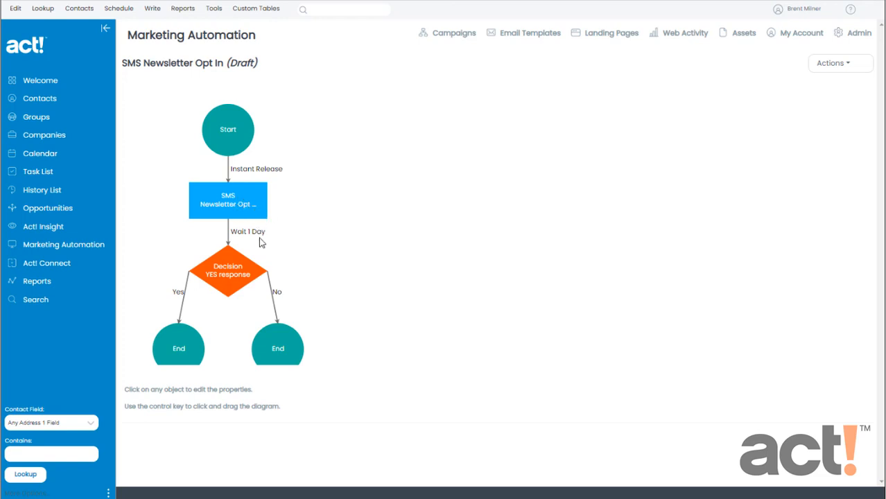
mouse_move(243, 273)
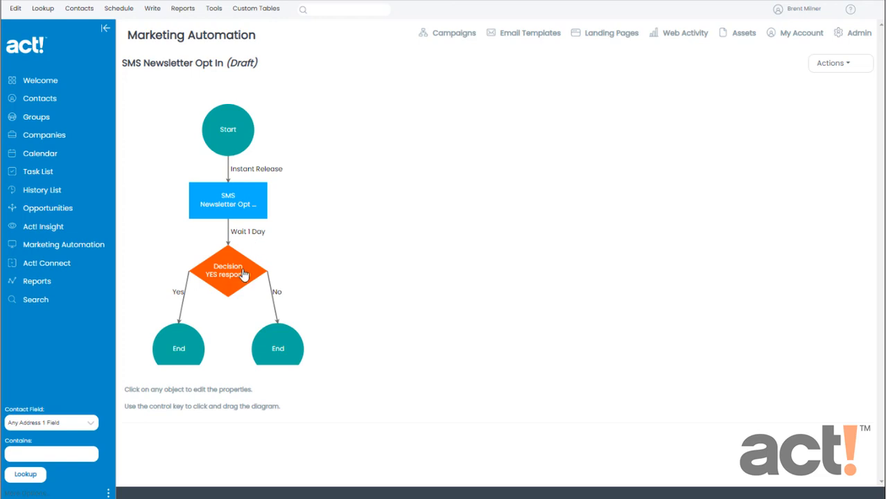
mouse_move(235, 287)
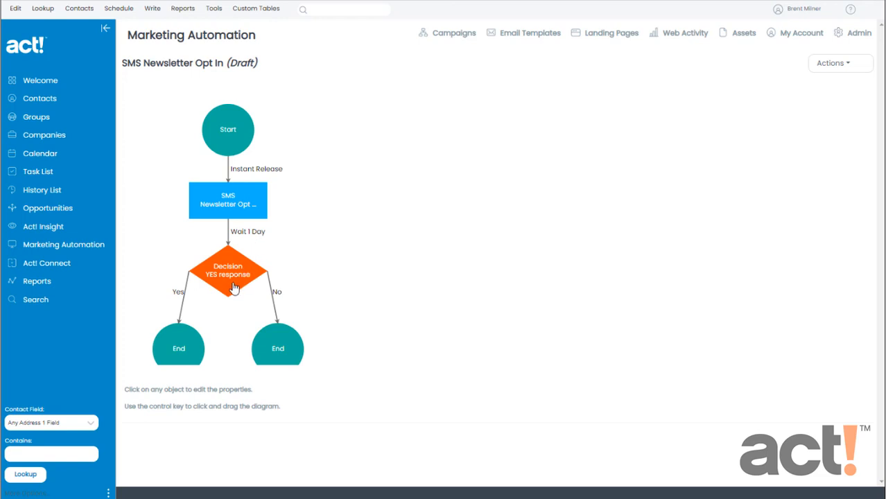
mouse_move(243, 238)
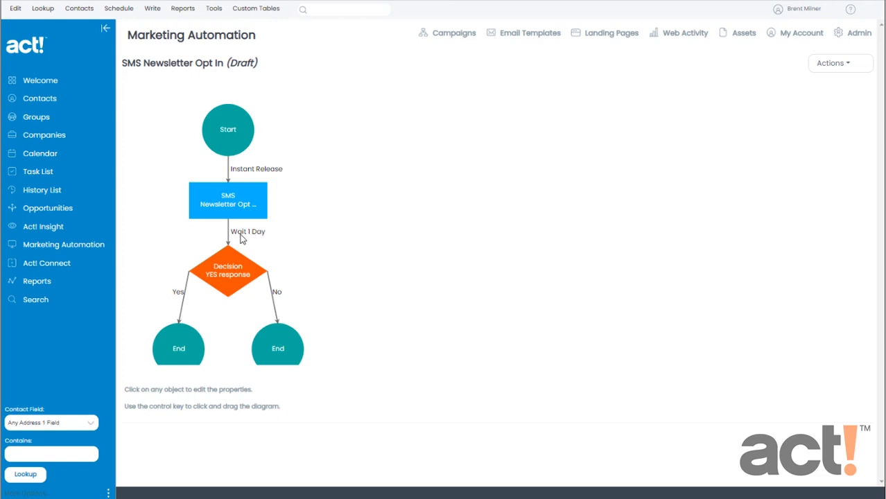
mouse_move(229, 236)
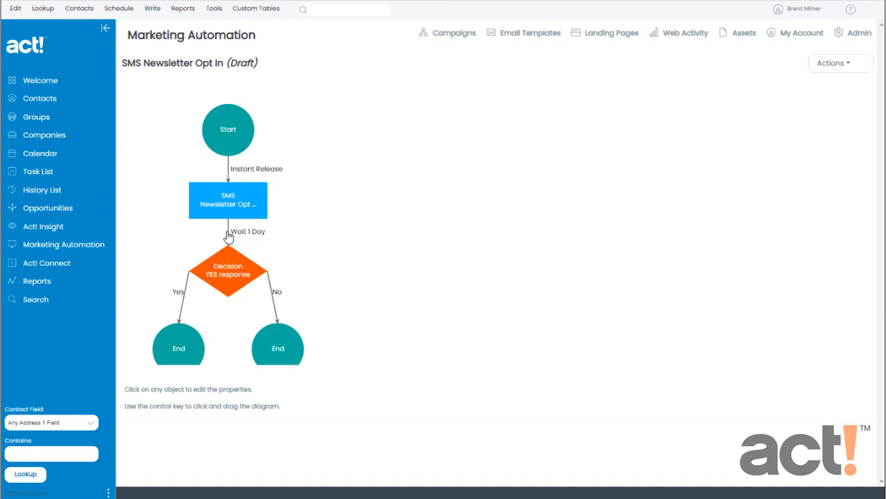
Step: Change the wait after the SMS step from 1 day to 3 days
click(230, 235)
text(3)
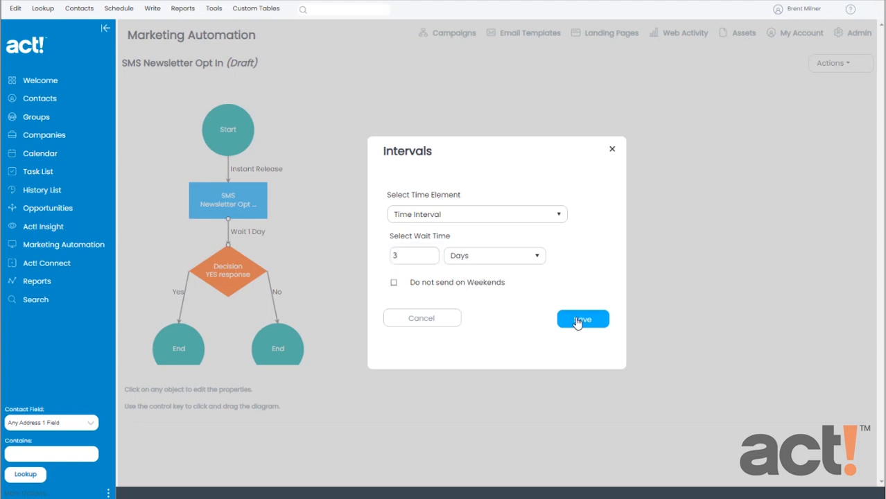
click(582, 318)
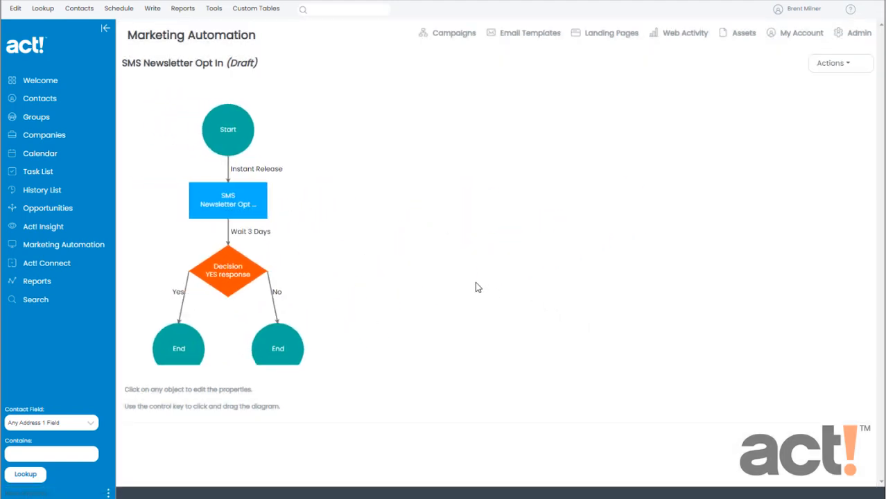
mouse_move(234, 248)
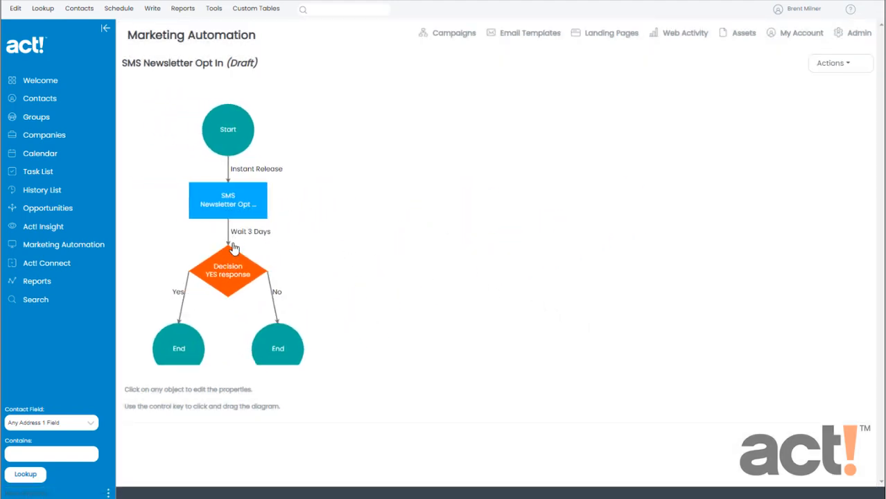
mouse_move(224, 272)
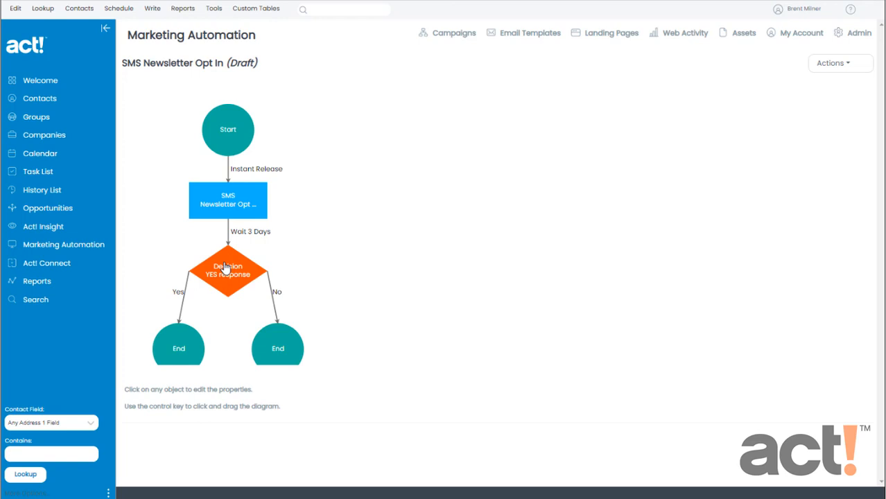
mouse_move(182, 307)
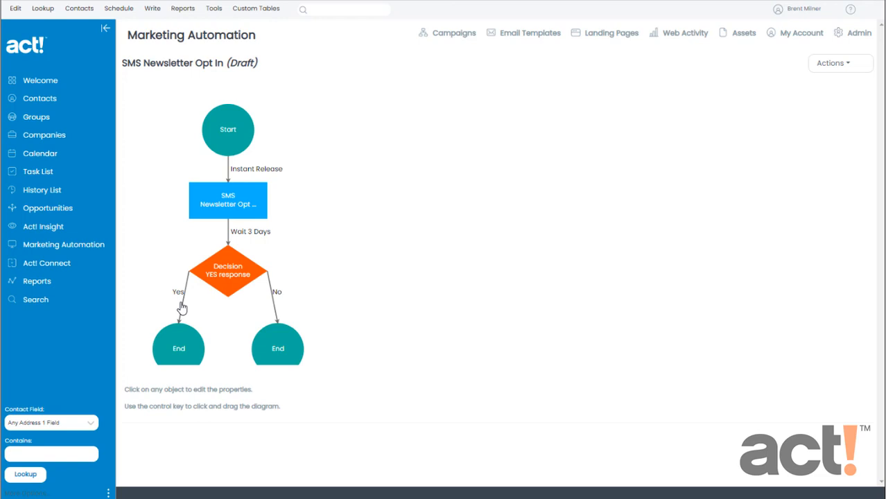
mouse_move(211, 292)
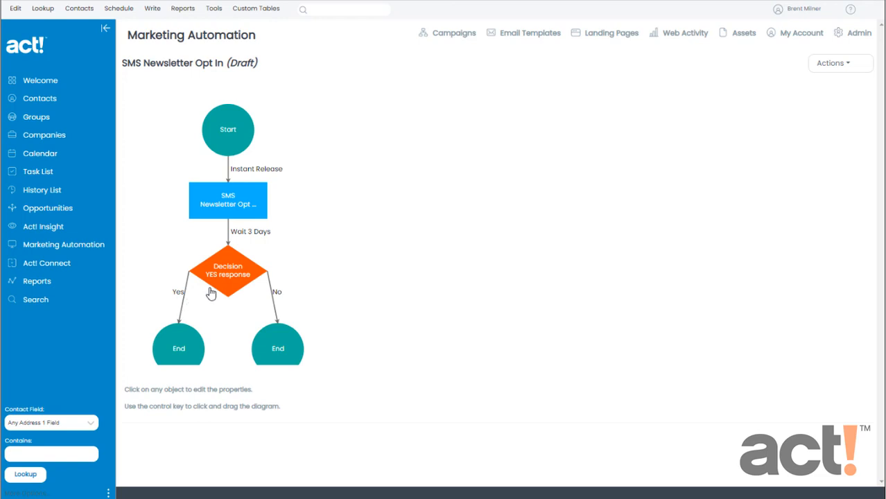
mouse_move(276, 308)
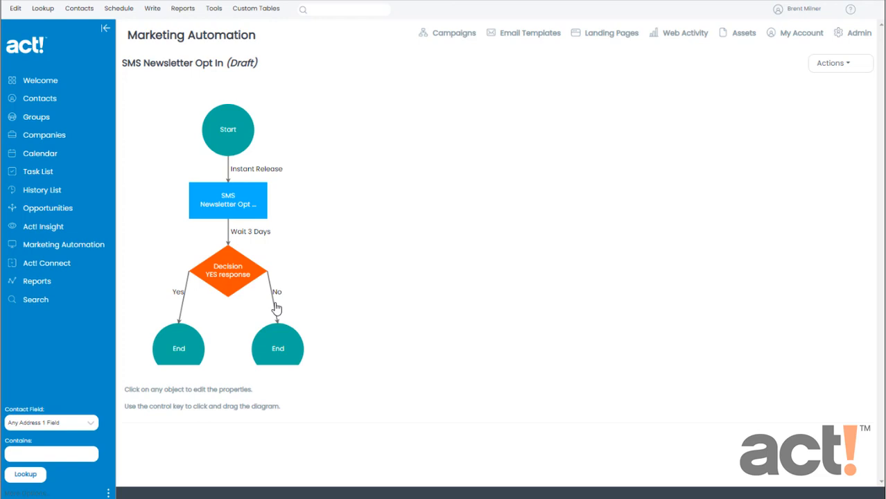
mouse_move(287, 336)
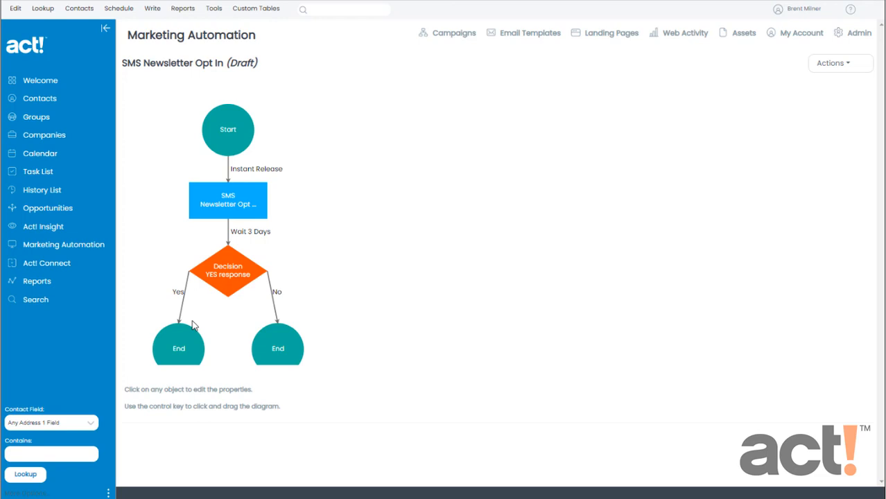
mouse_move(181, 339)
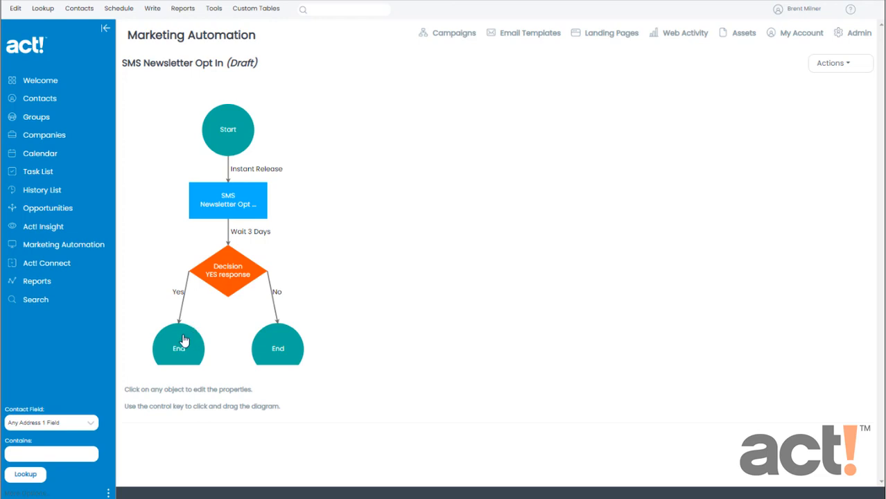
Step: Convert the Yes-branch End step into an Actions step
click(178, 347)
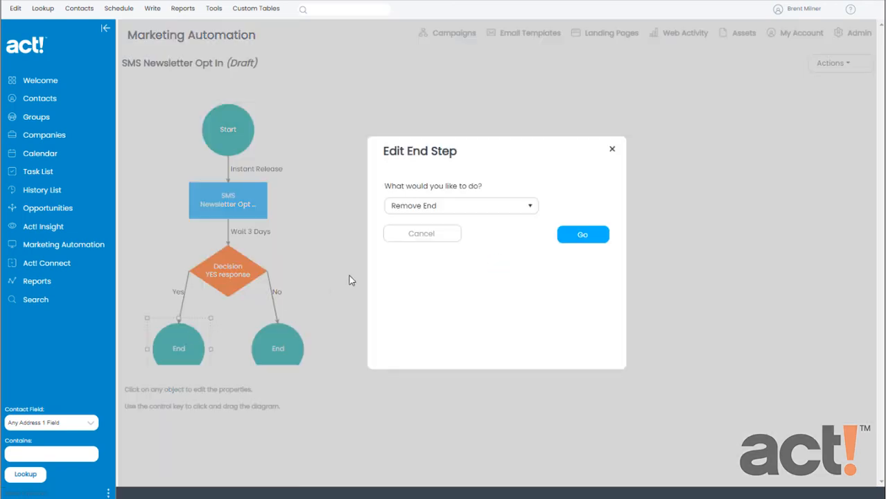
click(460, 205)
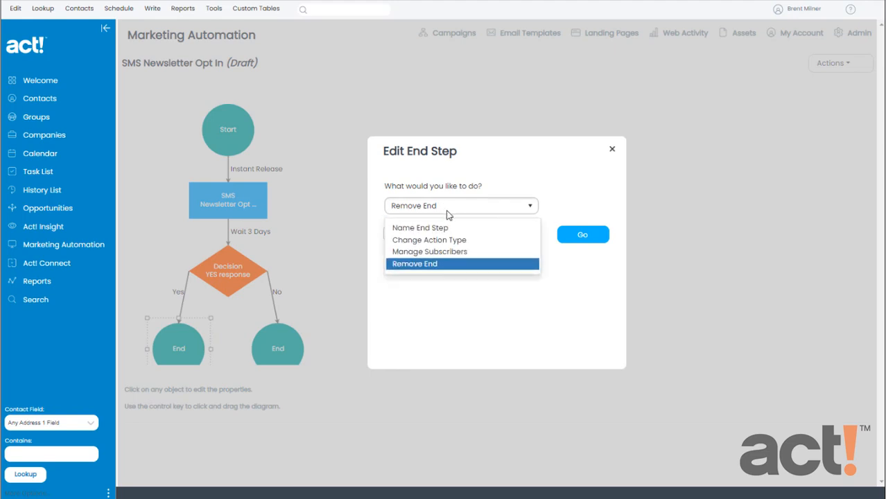
click(428, 240)
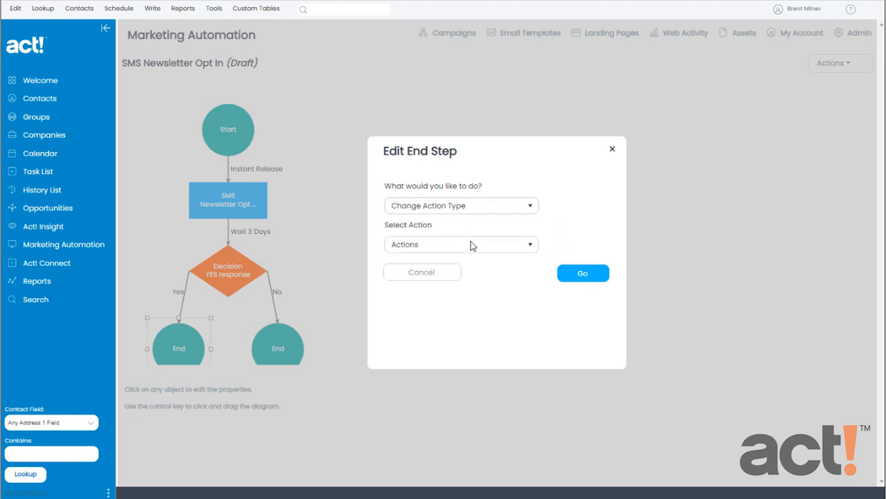
mouse_move(563, 269)
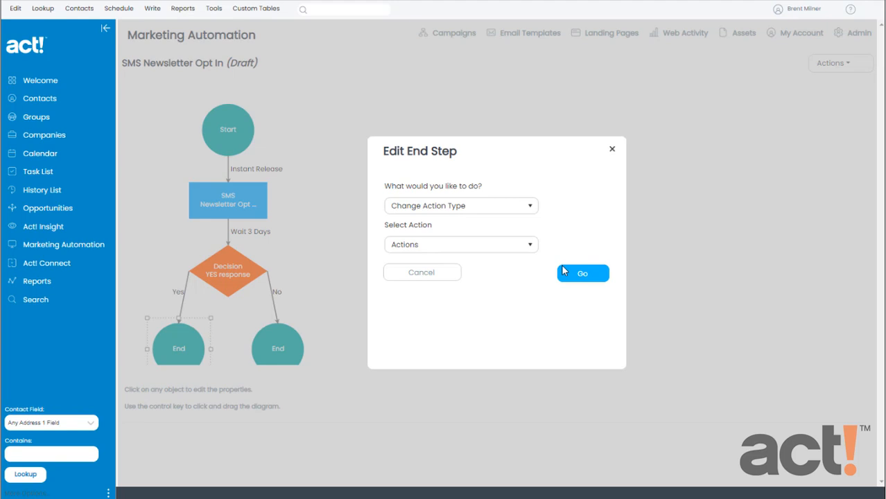
click(583, 273)
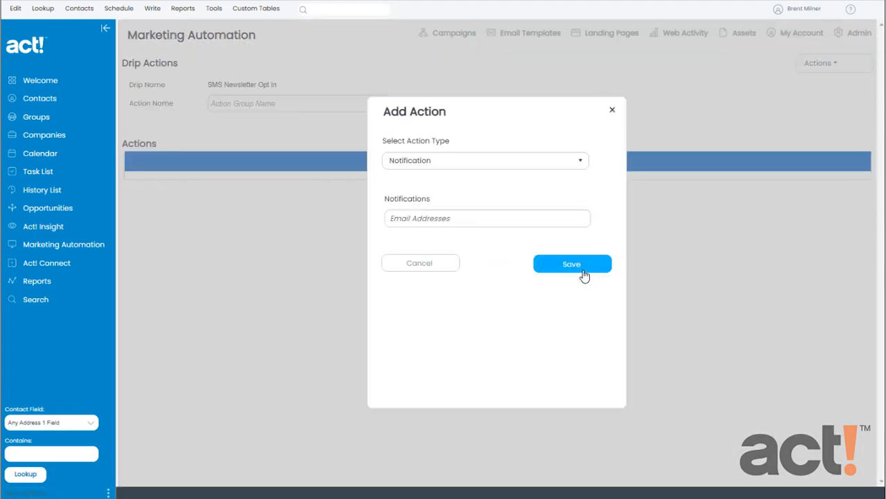
Step: Add an Add to Drip action targeting the Cloudwalker Newsletter drip
click(484, 160)
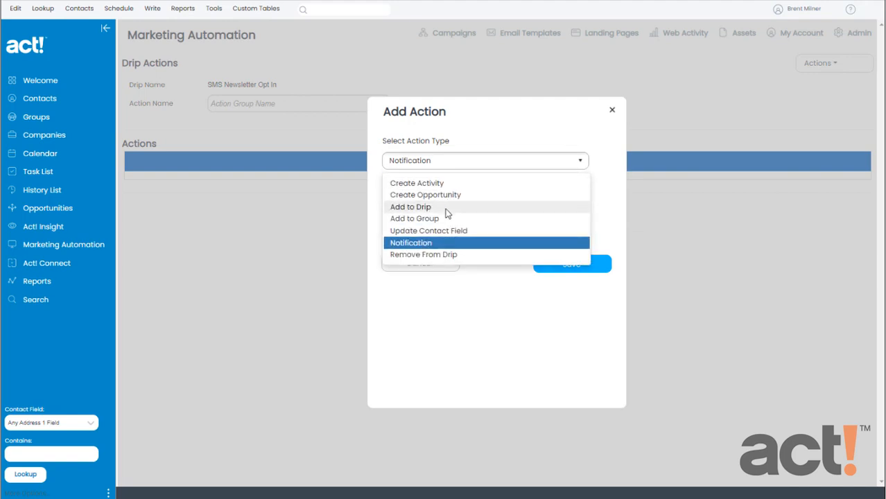
click(410, 206)
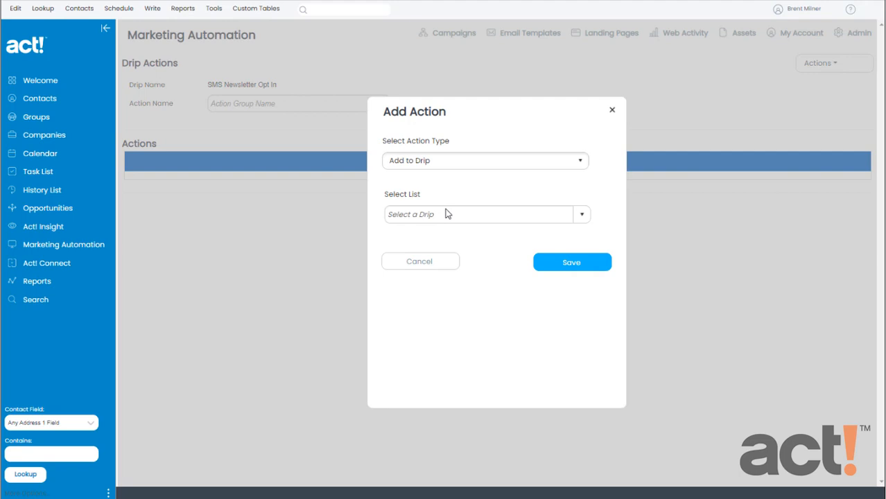
click(479, 214)
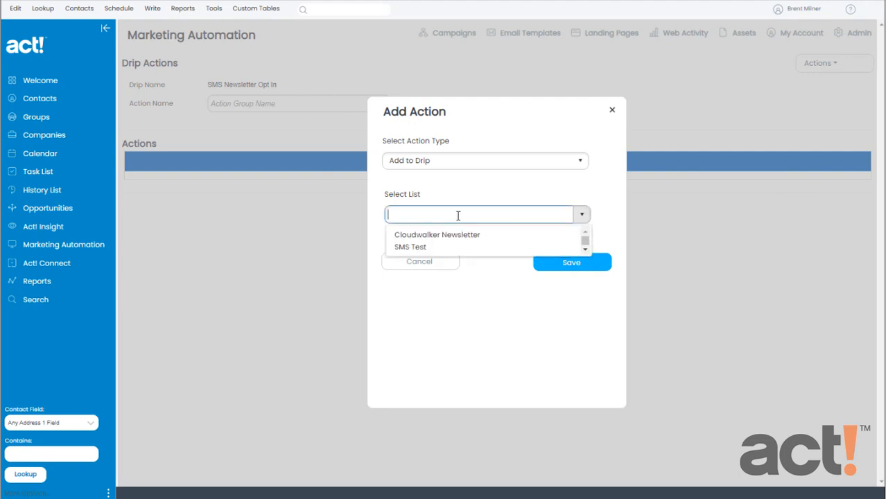
click(437, 235)
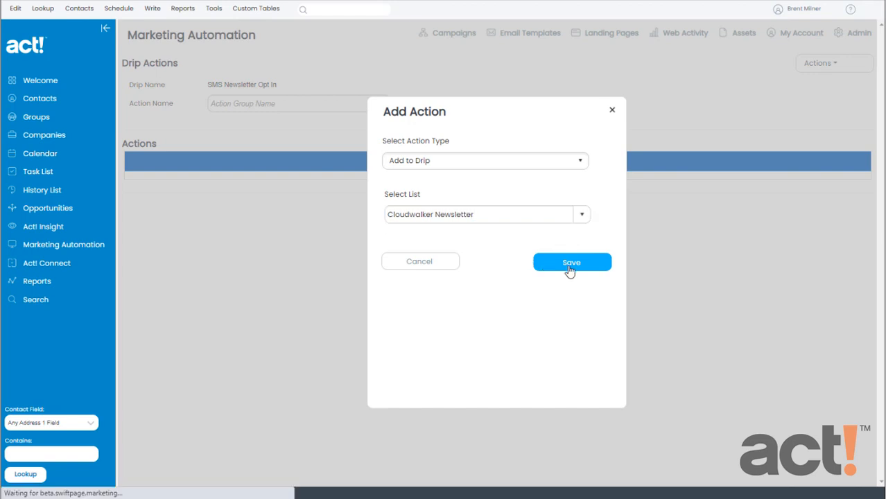
click(571, 262)
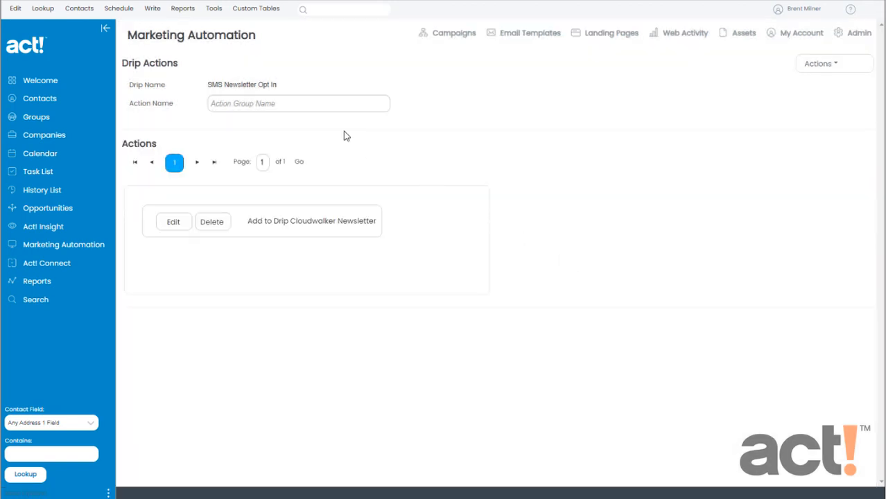
Step: Name the action 'Add to Newsletter Campaign' and save back to the workflow
click(298, 104)
text(Add to)
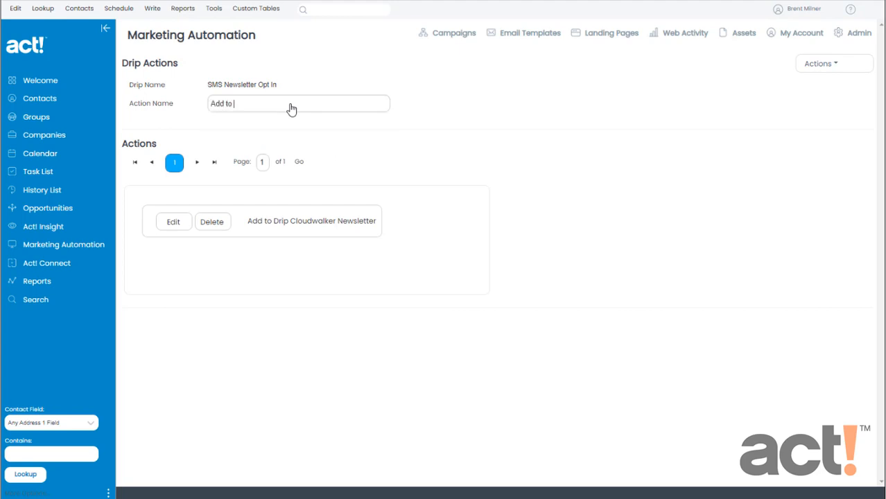
text(Newsletter Campaign)
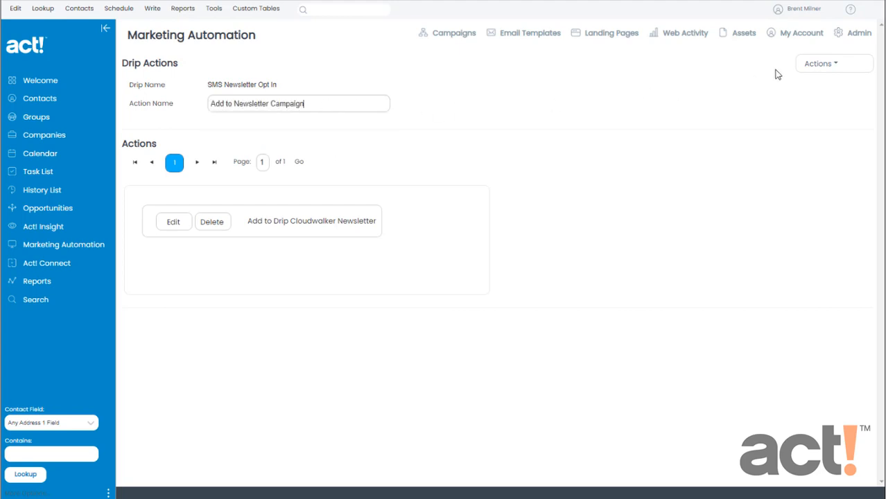
click(822, 63)
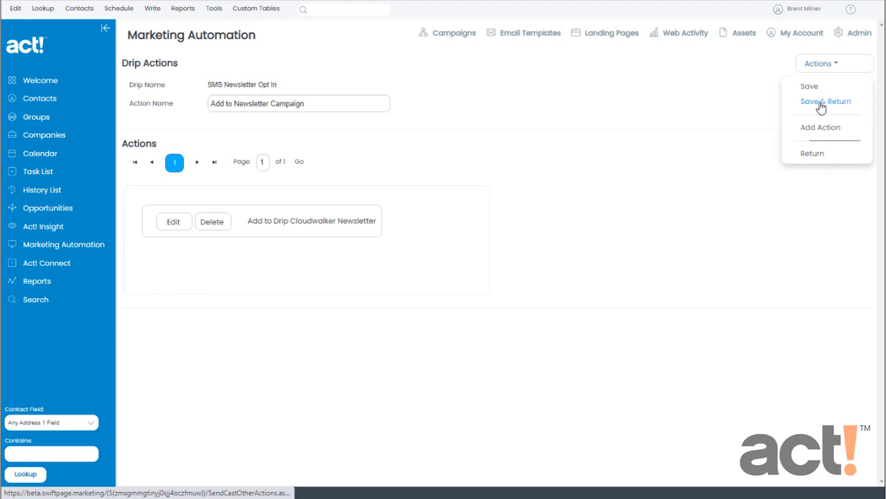
click(824, 101)
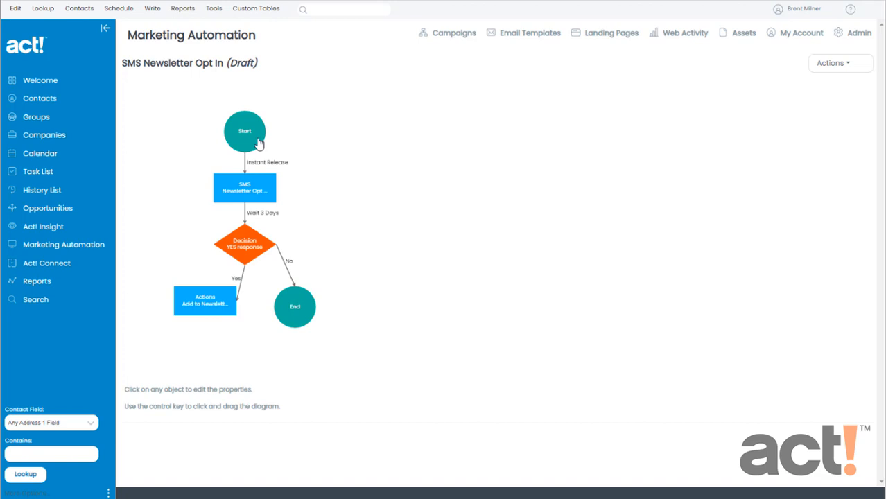
mouse_move(296, 308)
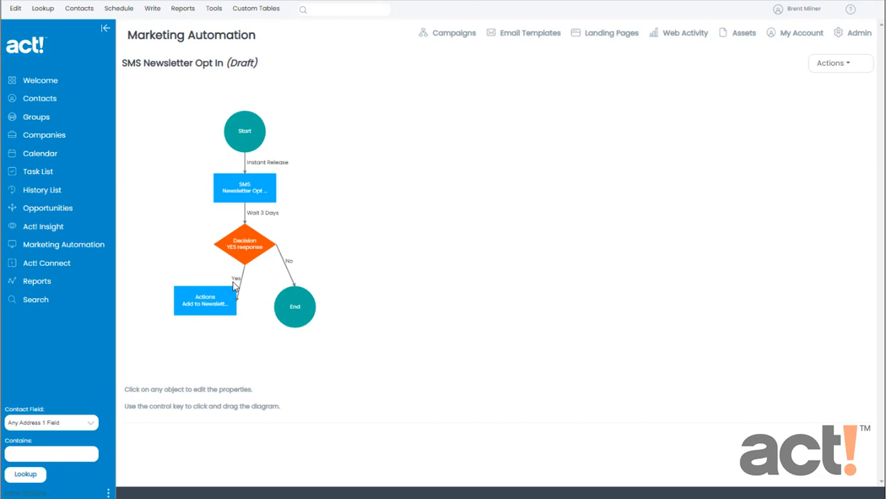
mouse_move(203, 314)
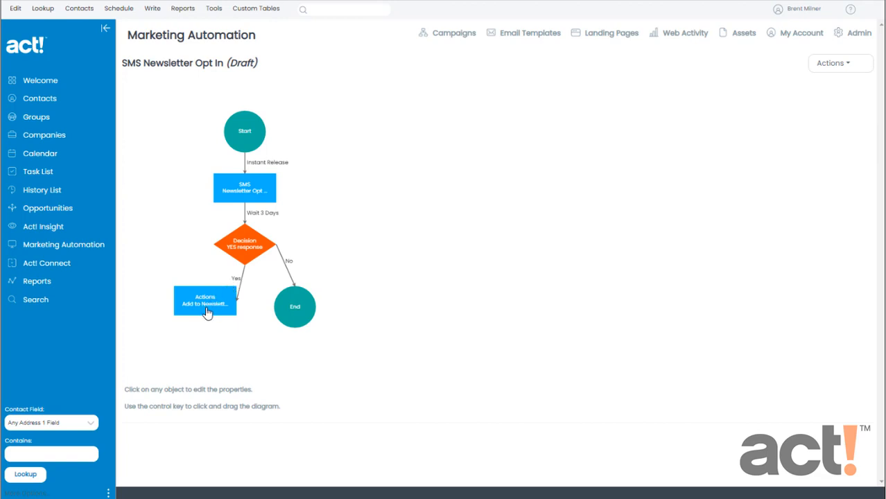
Step: Insert an End step after the Add to Newsletter Campaign action
click(204, 301)
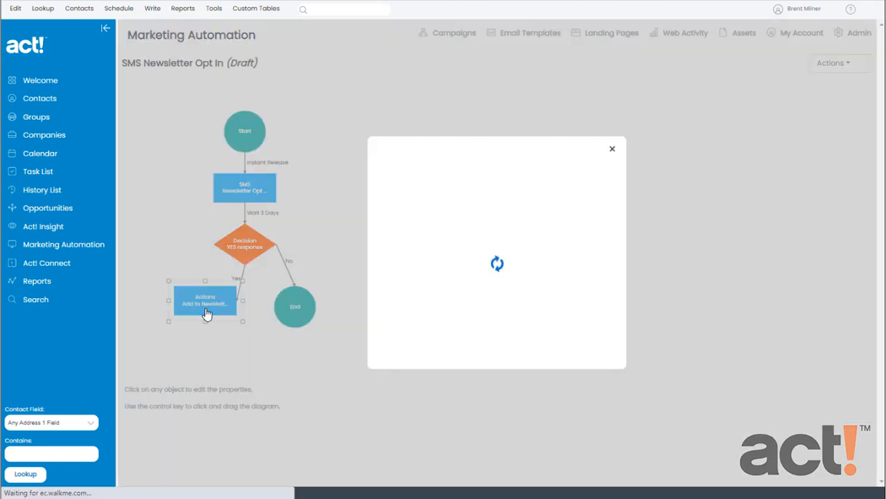
click(460, 205)
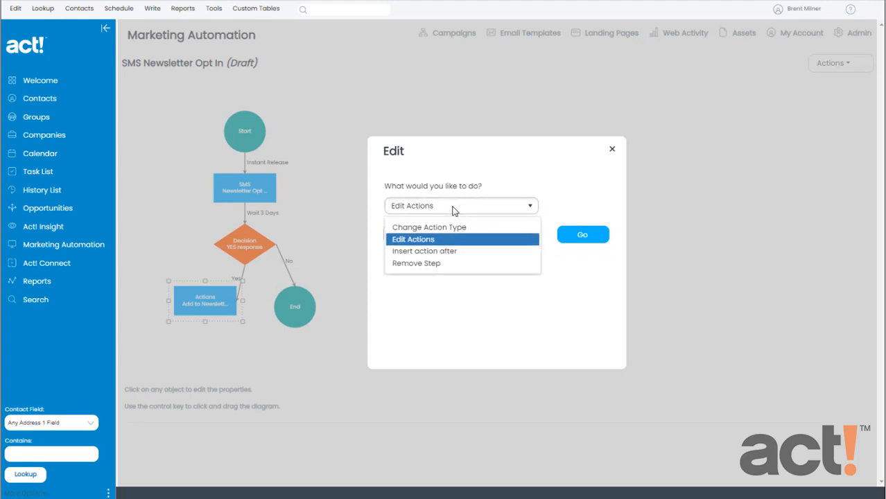
click(425, 251)
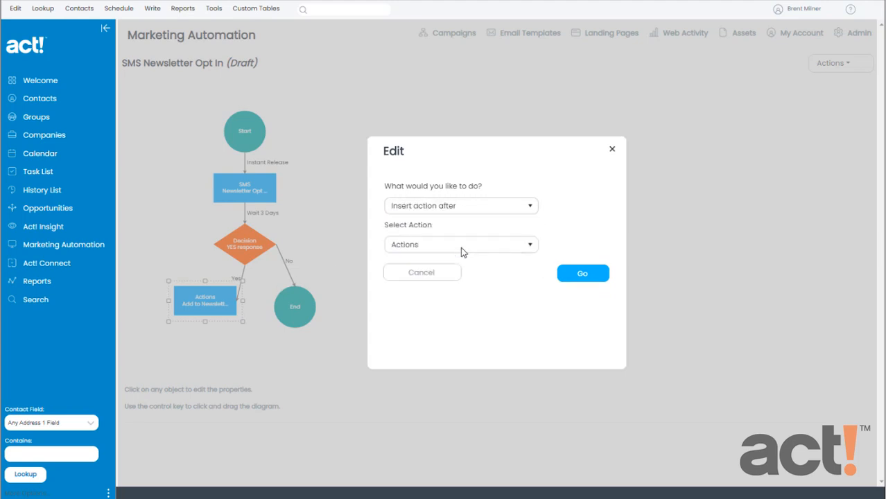
click(460, 244)
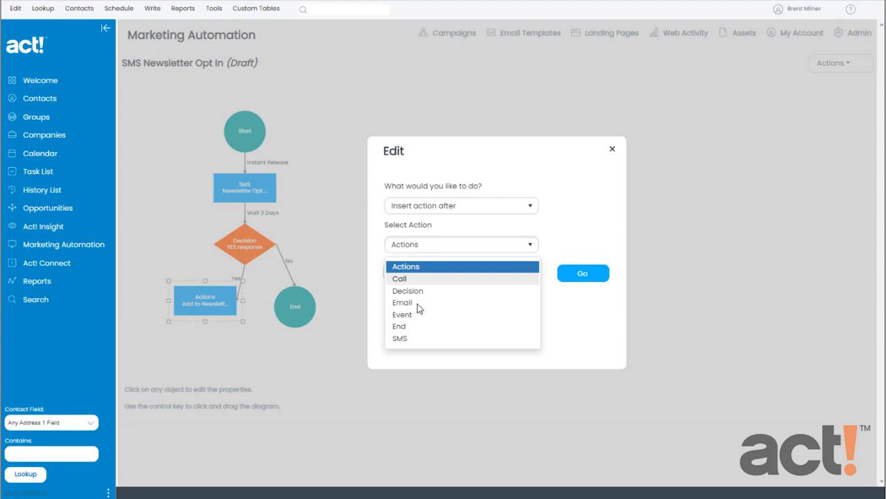
click(398, 326)
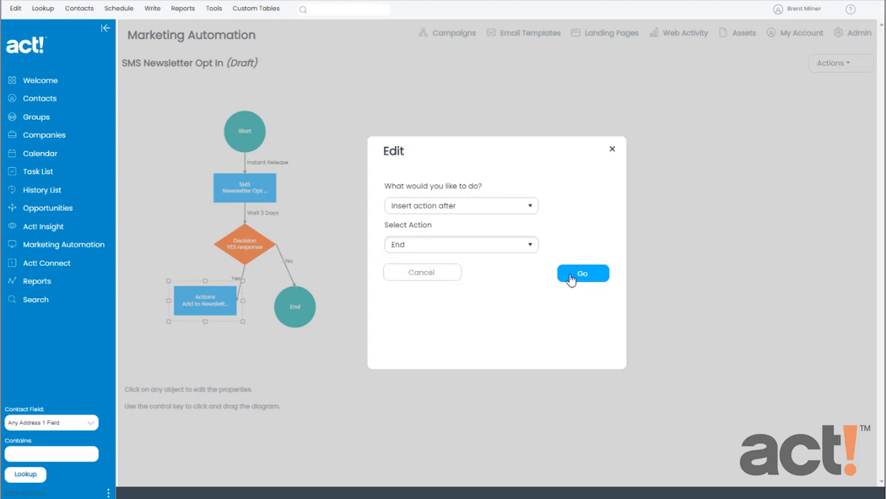
click(582, 272)
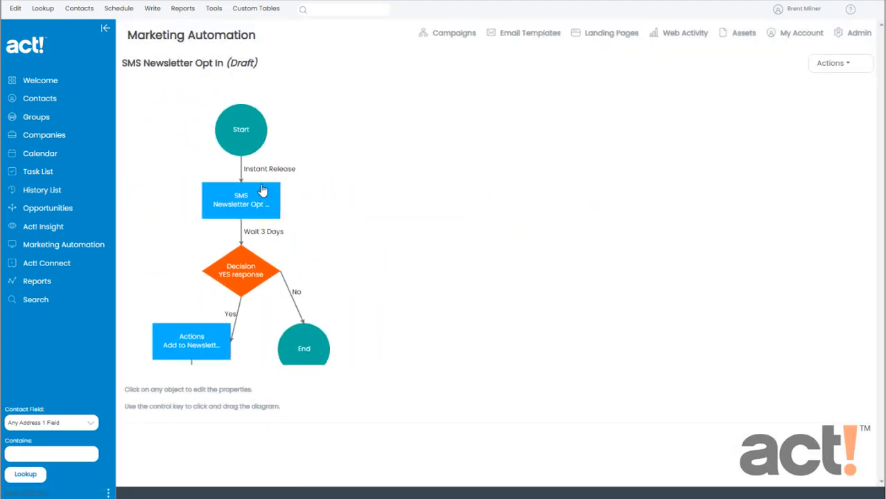